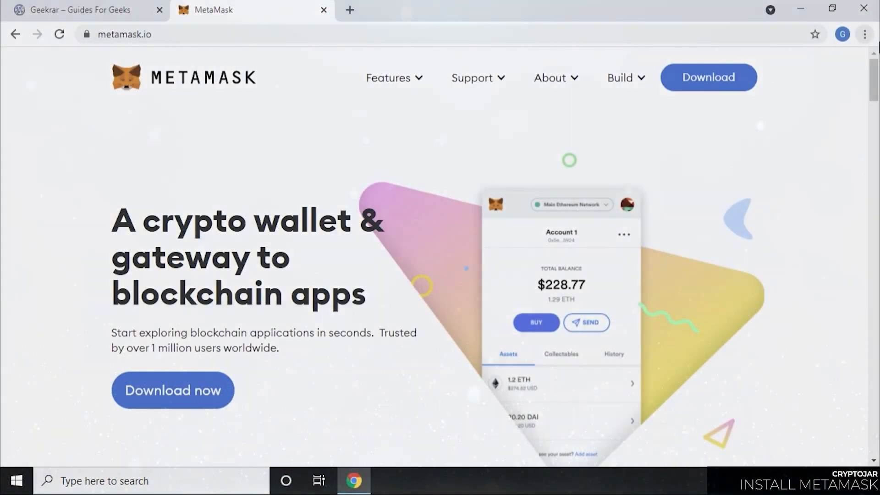
pyautogui.moveTo(172, 389)
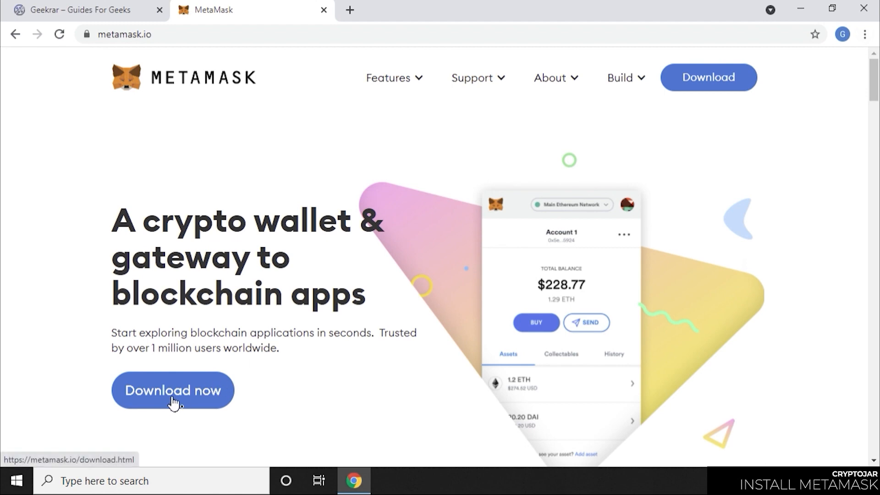
# Install the MetaMask extension from its Chrome Web Store listing and confirm adding it
pyautogui.click(173, 390)
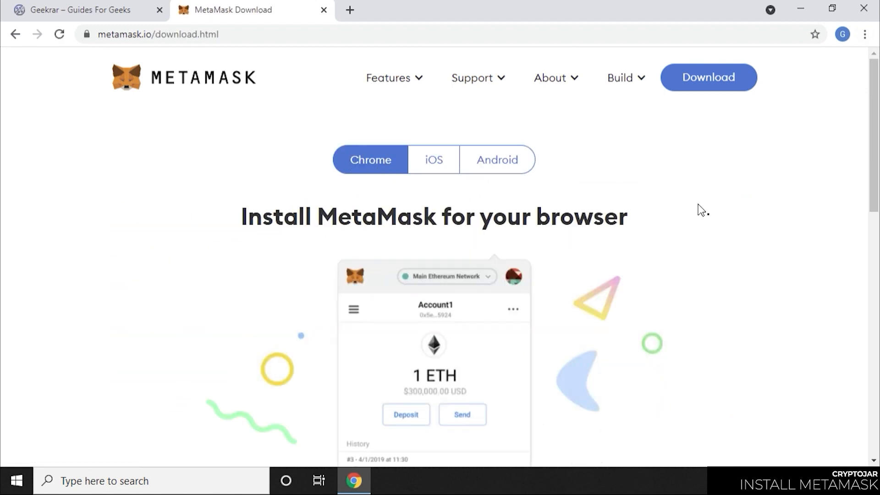
pyautogui.scroll(-3)
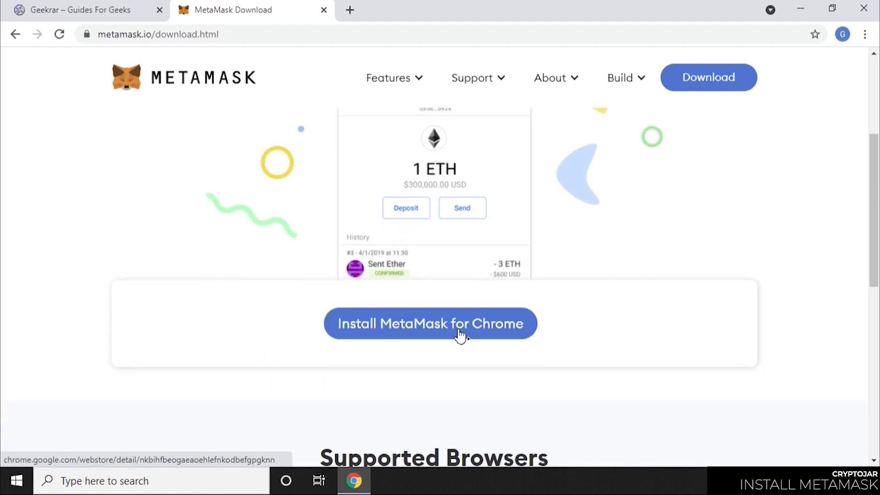
pyautogui.click(429, 323)
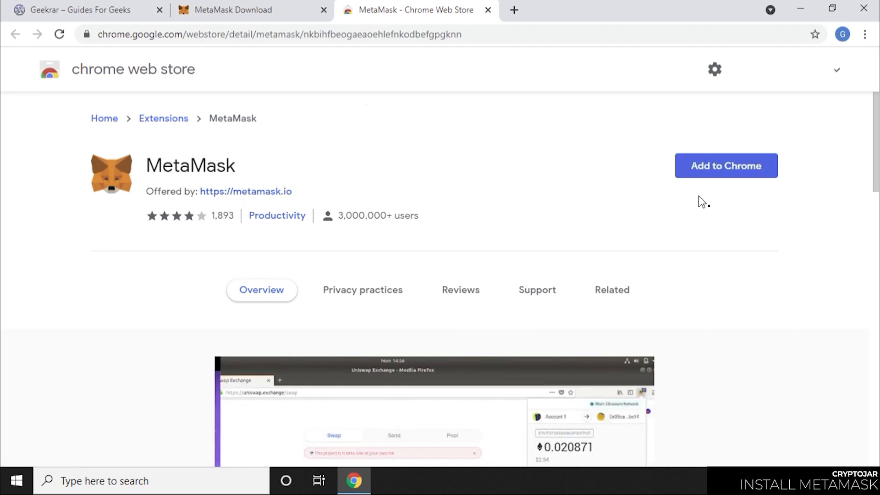
pyautogui.click(725, 166)
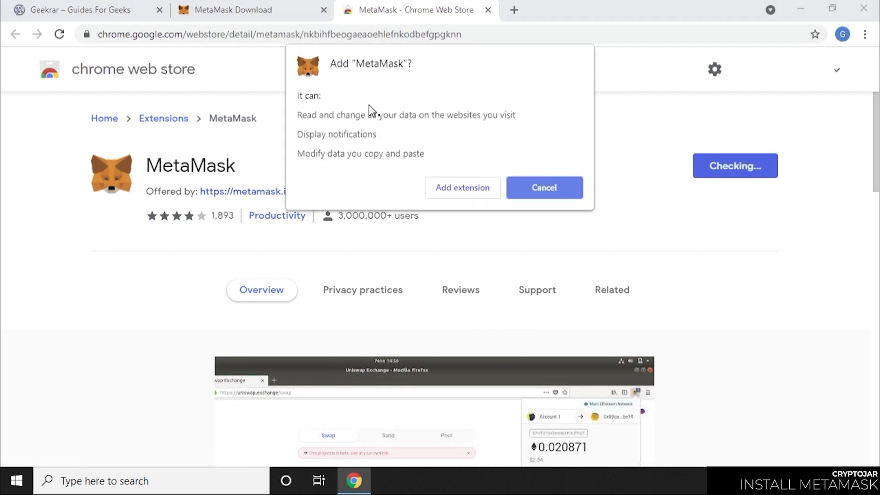
pyautogui.click(462, 187)
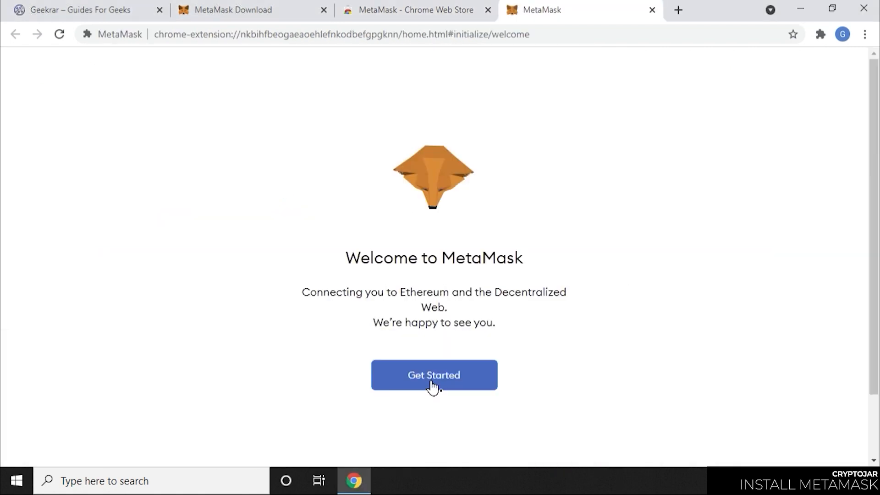
# Start creating a new MetaMask wallet, decline usage data sharing, and set its password
pyautogui.click(433, 375)
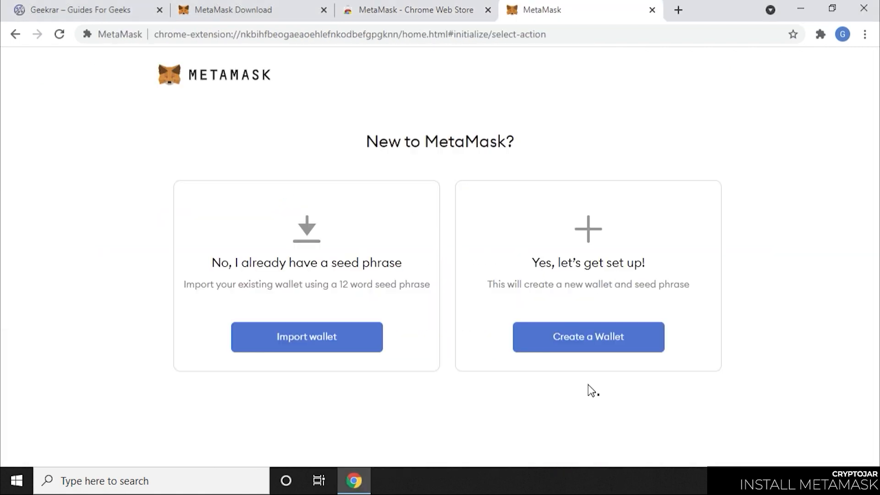
pyautogui.click(587, 337)
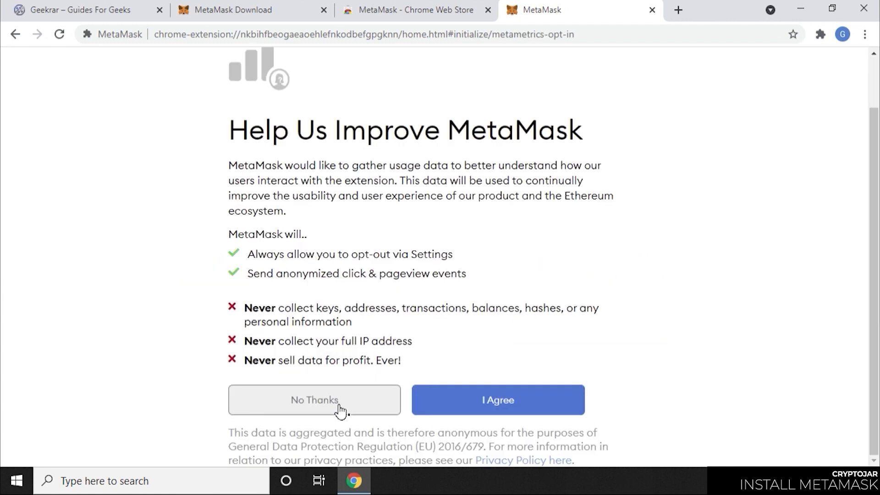
pyautogui.click(496, 400)
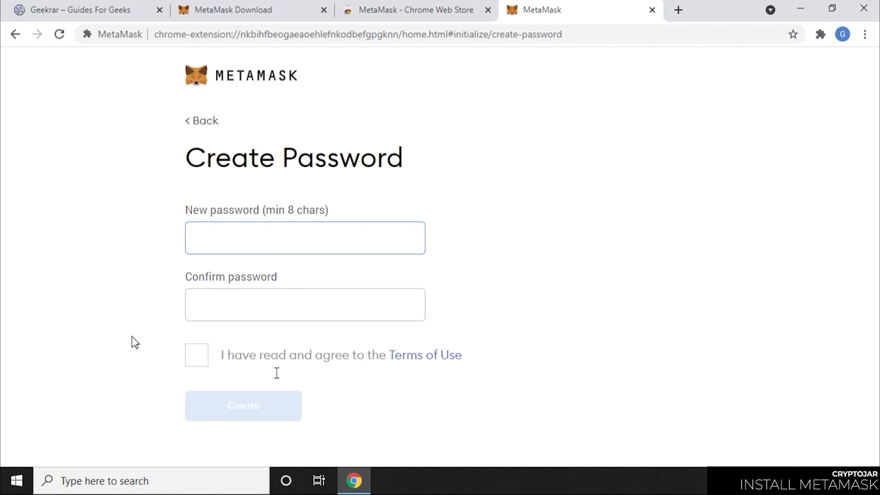
pyautogui.click(305, 237)
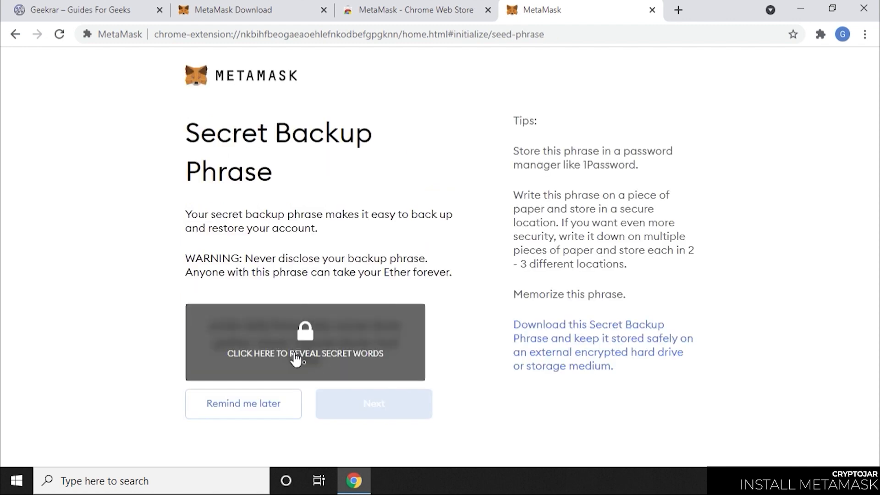
# Reveal the twelve hidden secret backup words in MetaMask
pyautogui.click(305, 343)
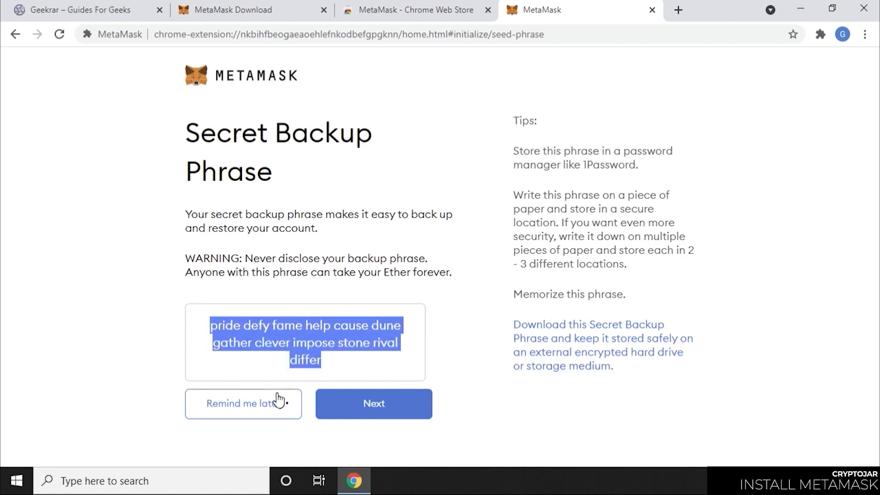
pyautogui.moveTo(640, 492)
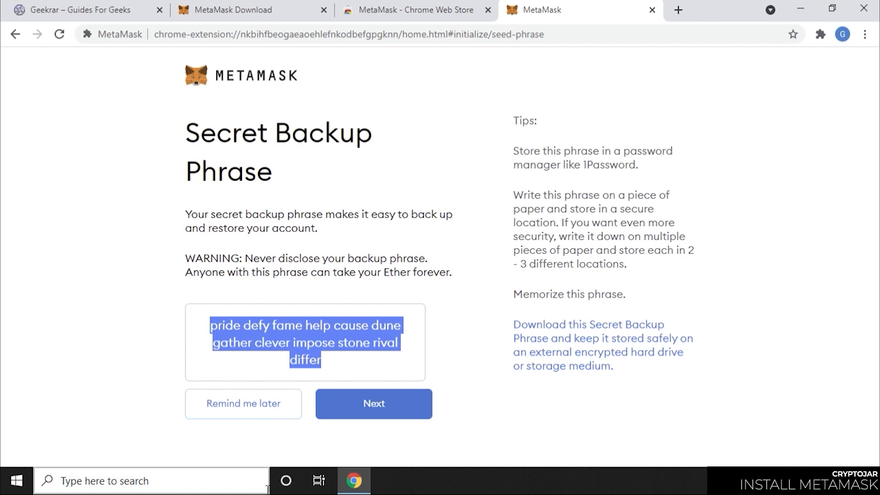
# Re-enter the backup phrase words in their original order and confirm it
pyautogui.click(373, 403)
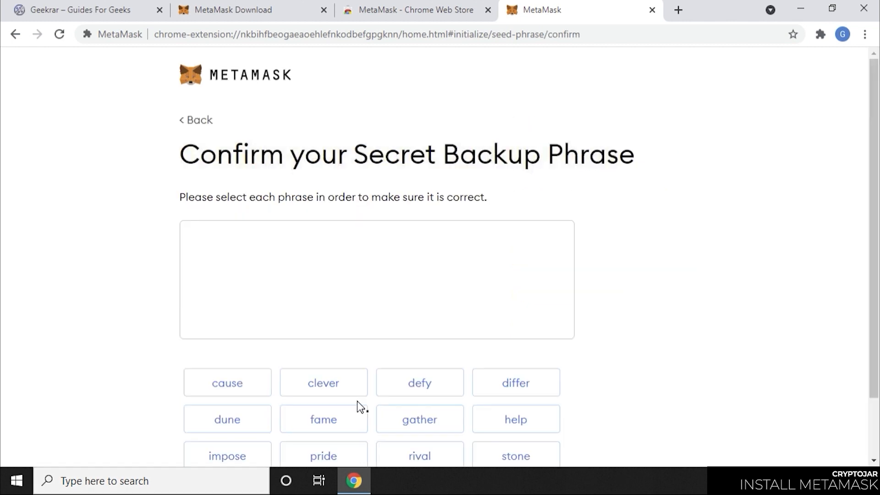
pyautogui.moveTo(869, 262)
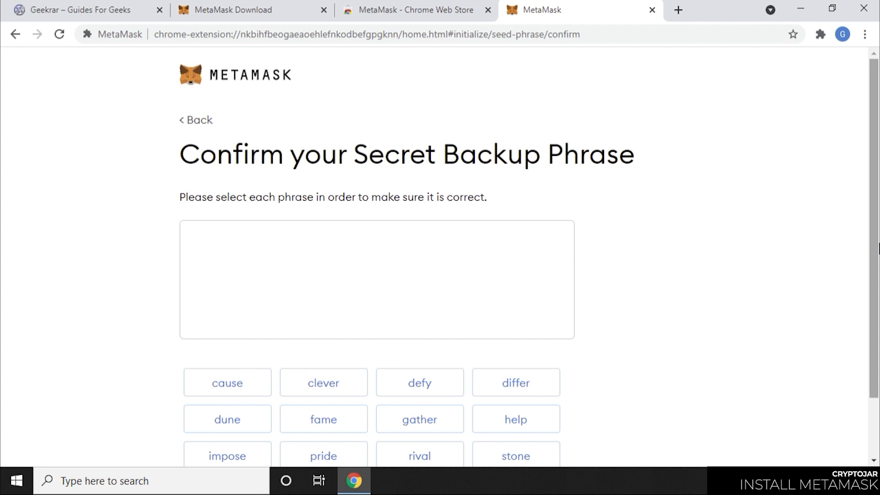
pyautogui.scroll(-3)
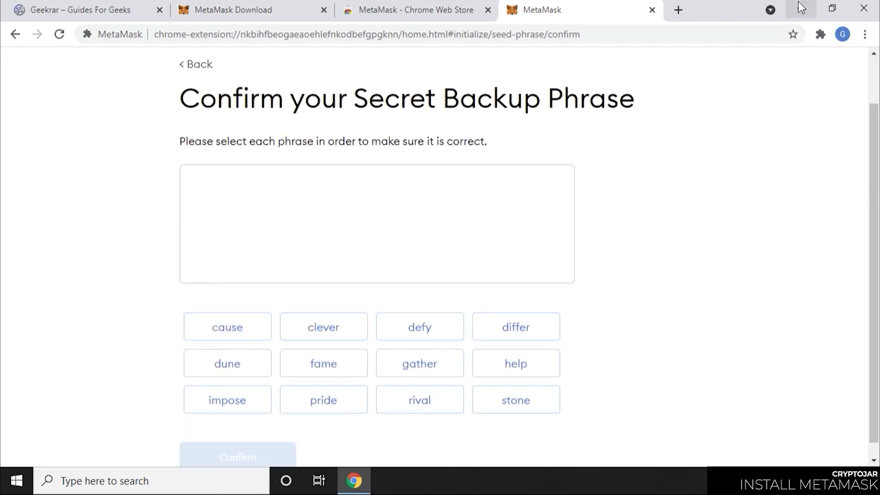
pyautogui.click(323, 363)
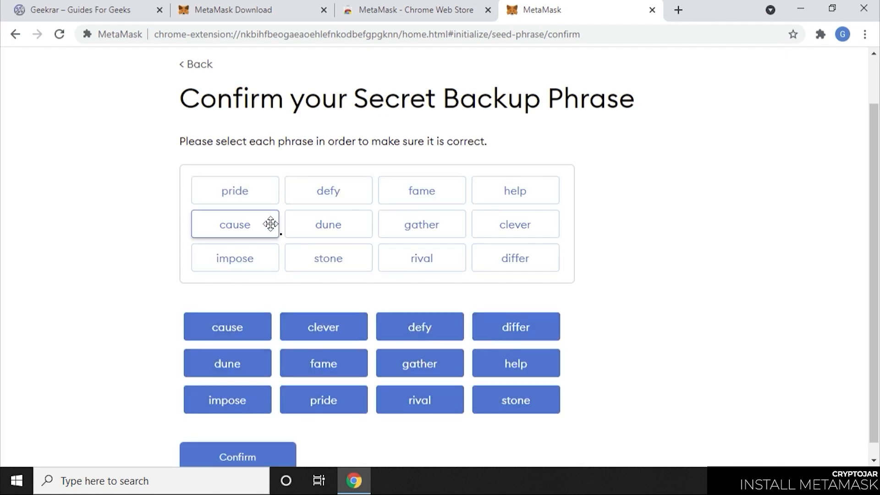
pyautogui.click(237, 455)
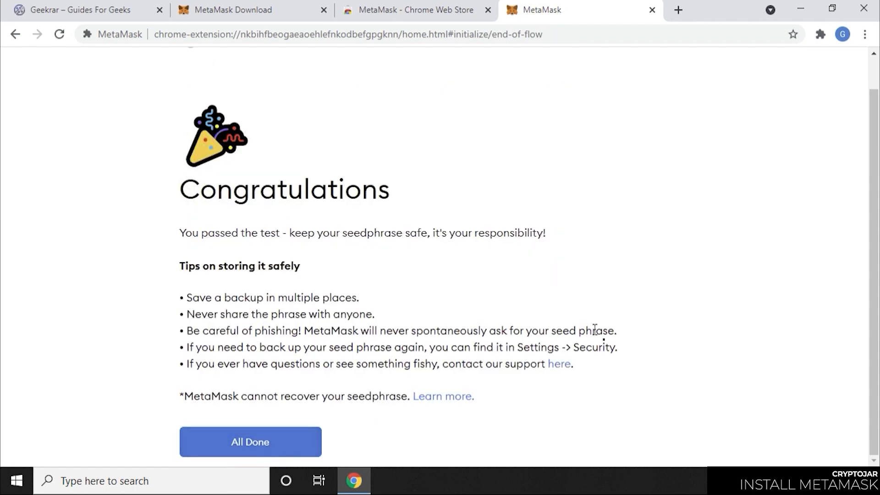
pyautogui.moveTo(579, 324)
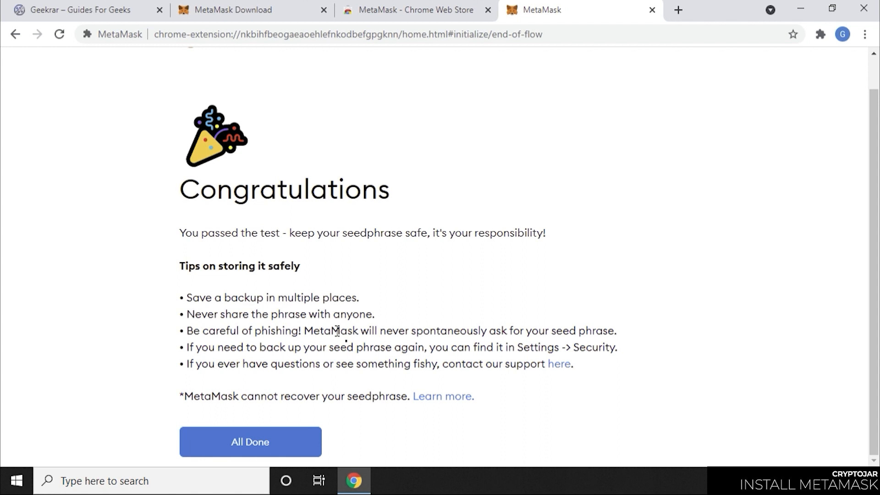
# Finish MetaMask setup and open Polygon's config-polygon-on-metamask guide in a new tab
pyautogui.click(249, 442)
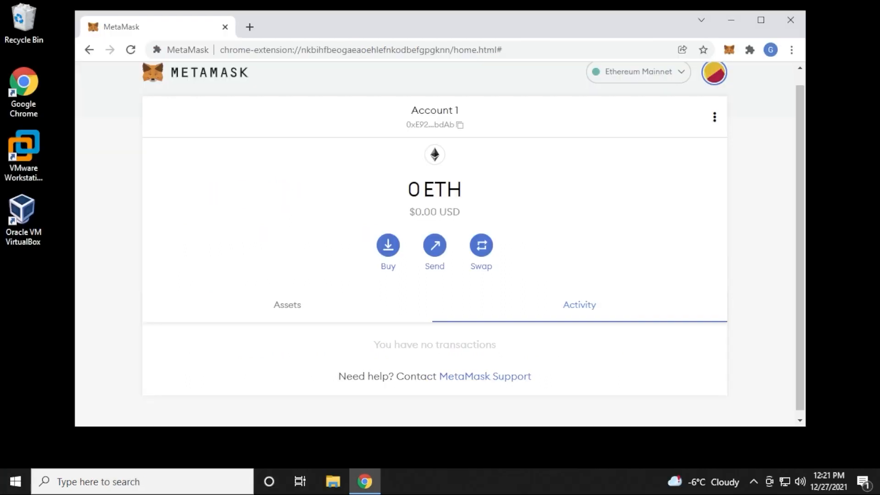
pyautogui.moveTo(249, 27)
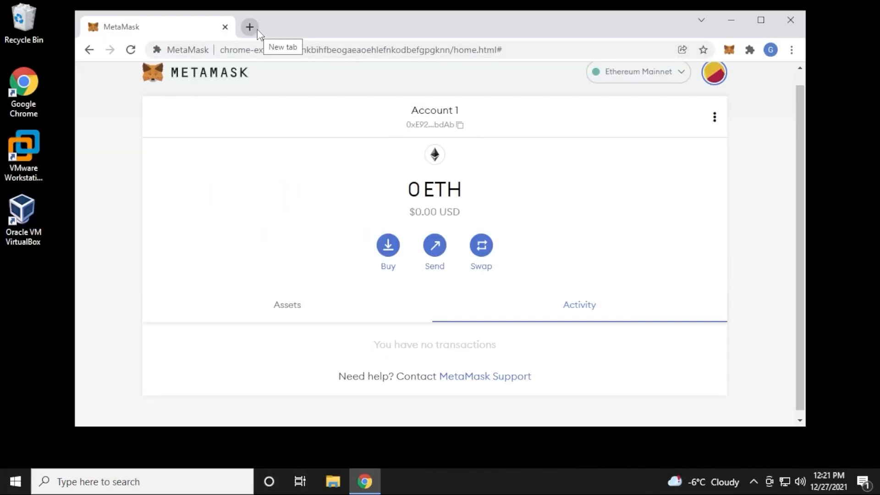
pyautogui.click(249, 26)
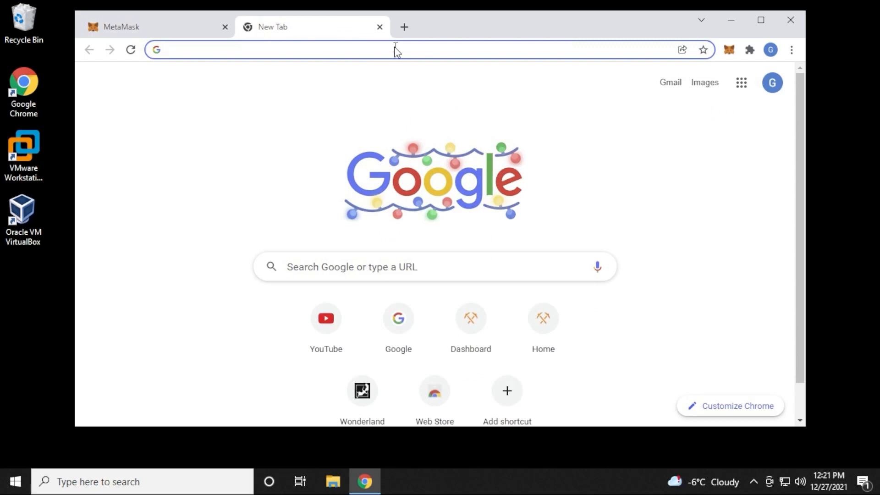
pyautogui.write('docs.polygon.technology/docs/develop/metamask/config-polygon-on-metamask/')
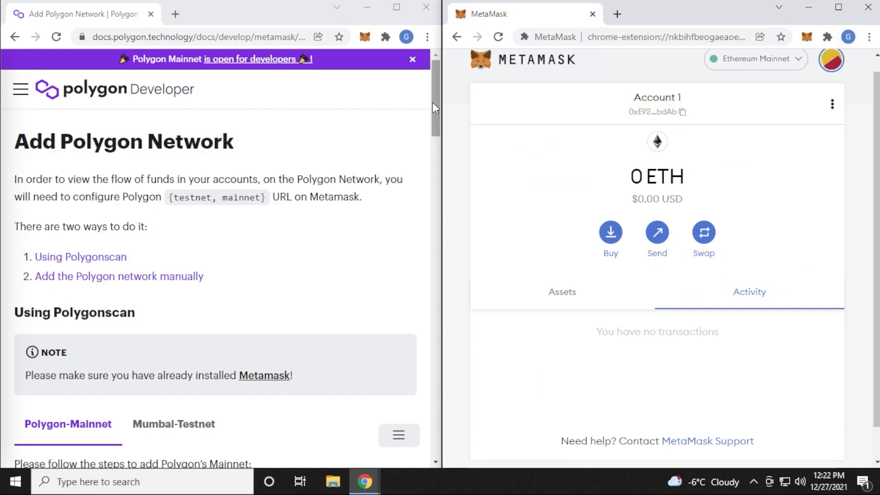
# Scroll the guide to the Mainnet values and open MetaMask's Add a network form
pyautogui.scroll(-3)
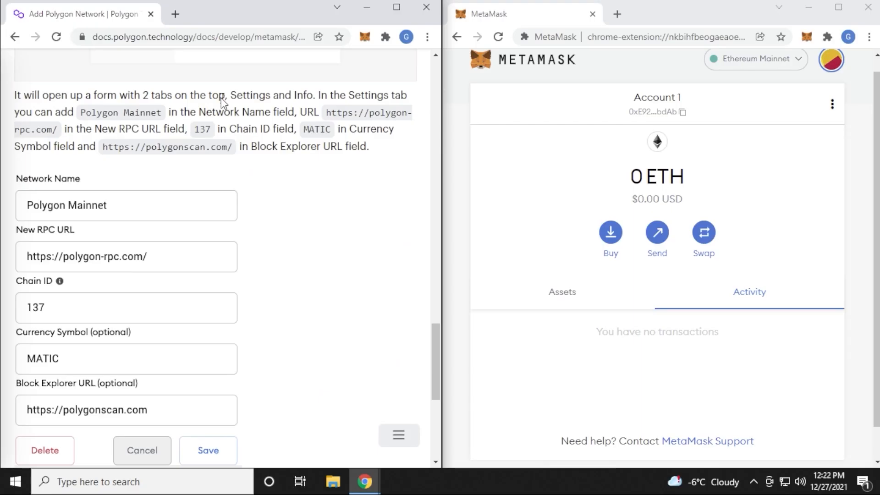
pyautogui.moveTo(657, 107)
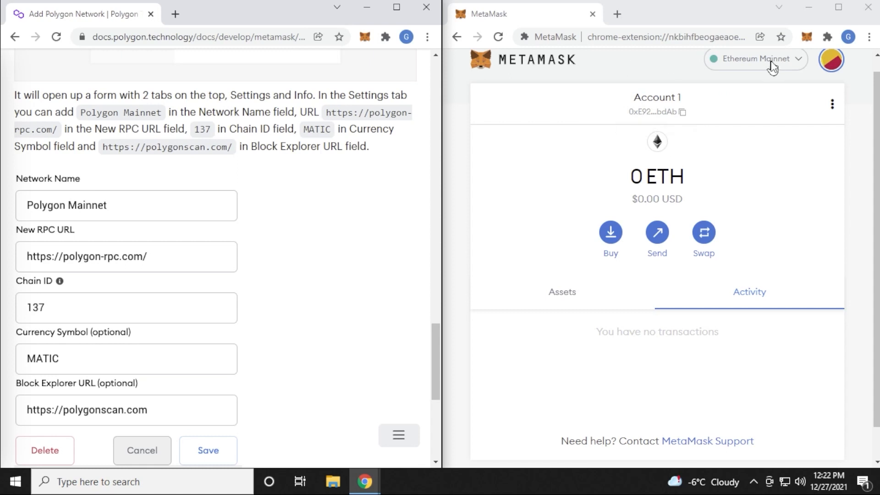
pyautogui.moveTo(776, 63)
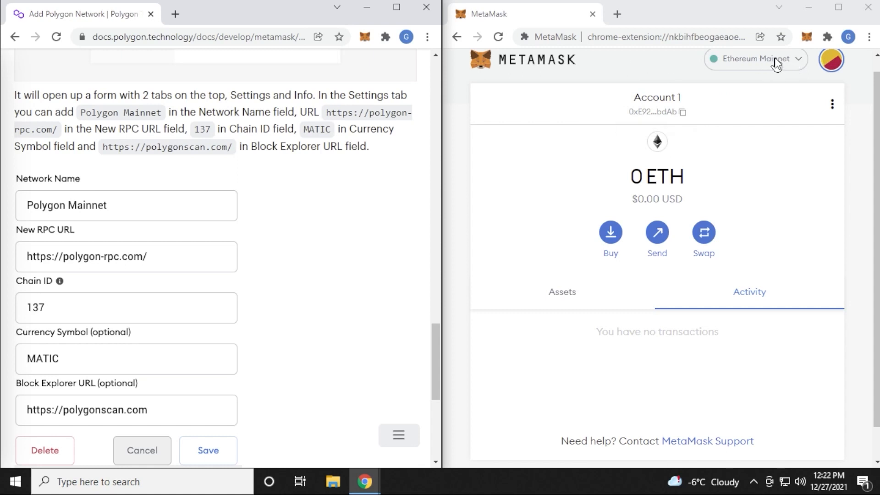
pyautogui.click(754, 58)
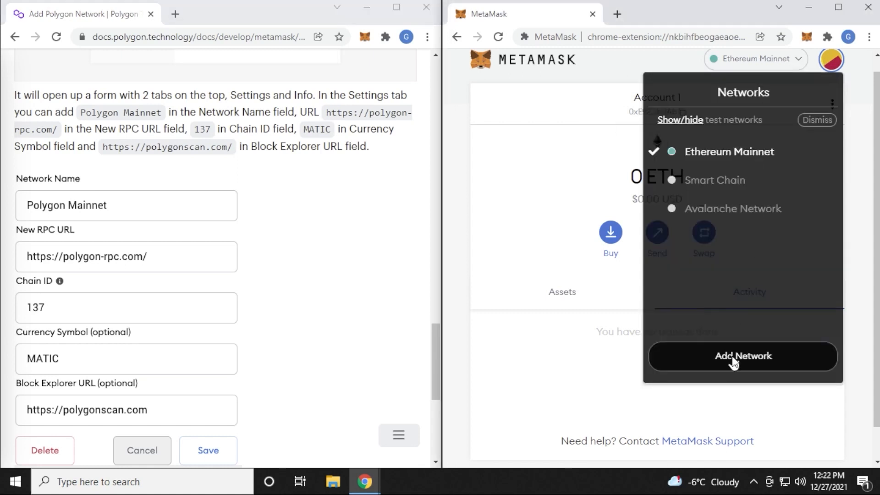
pyautogui.click(742, 355)
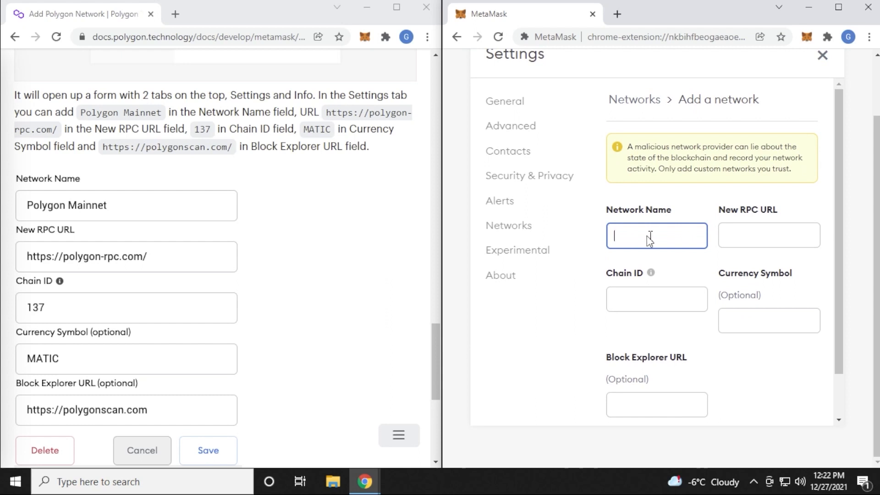
# Fill the network form with Polygon Mainnet, its RPC URL, chain ID 137 and MATIC
pyautogui.doubleClick(100, 112)
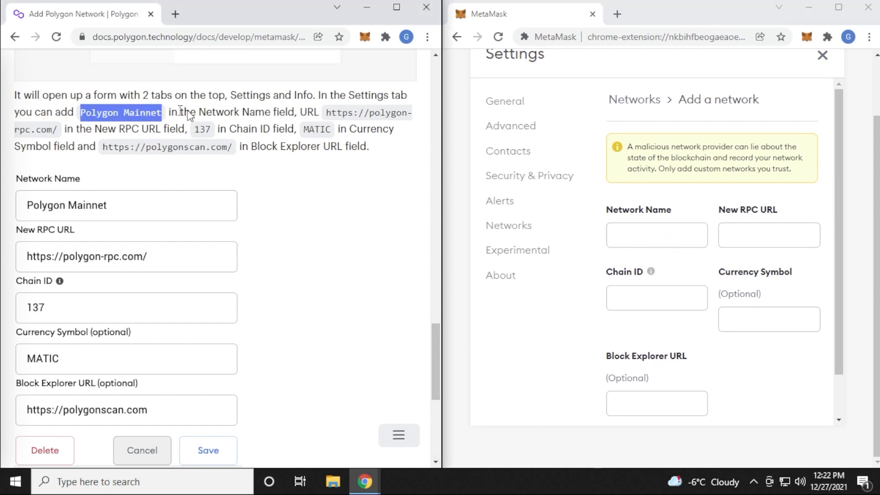
pyautogui.write('Polygon Mainnet')
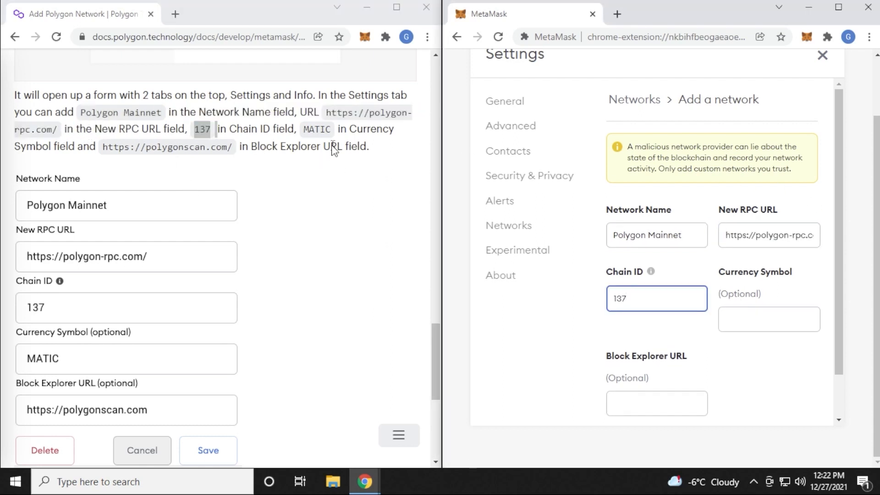
pyautogui.write('MATIC')
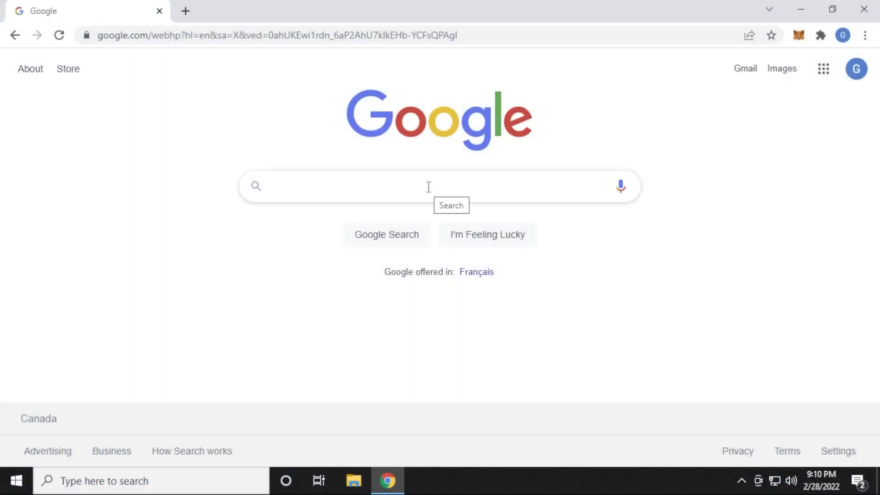
# Search Google for 'sandbox' and open the sandbox.game result
pyautogui.write('sandbox')
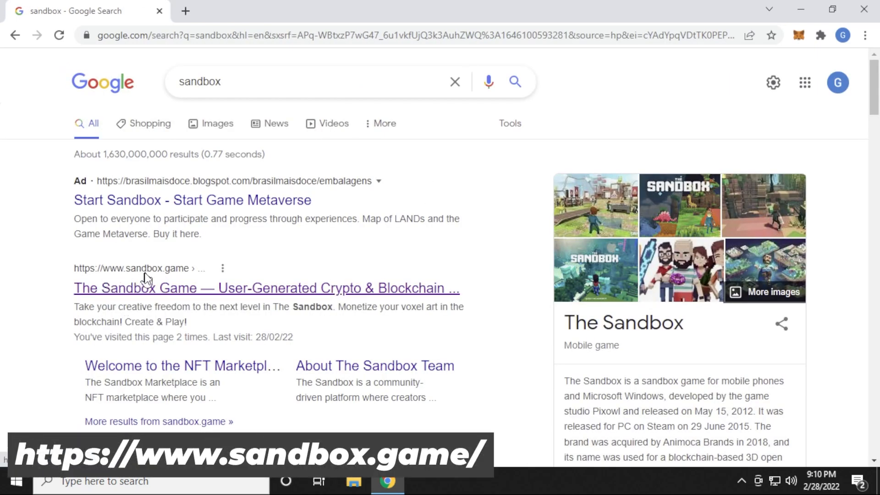
pyautogui.click(266, 288)
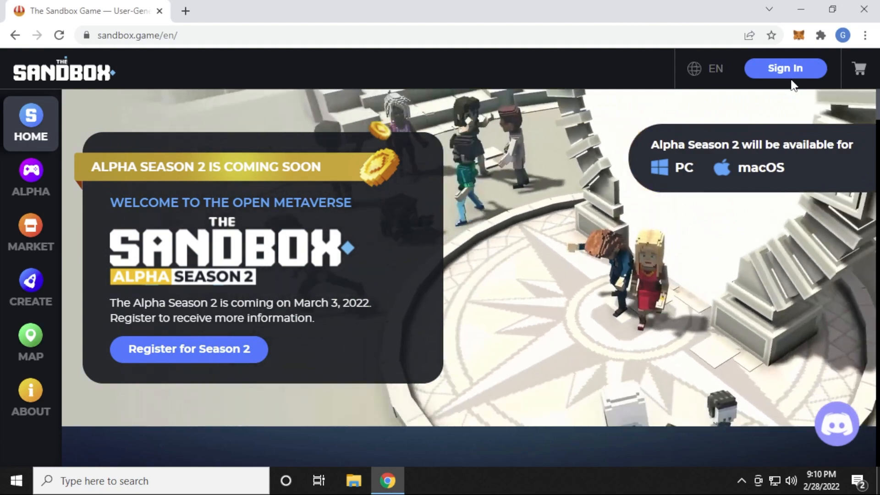
# Sign in to The Sandbox with MetaMask, approve the signature and save a Game Maker password
pyautogui.click(785, 68)
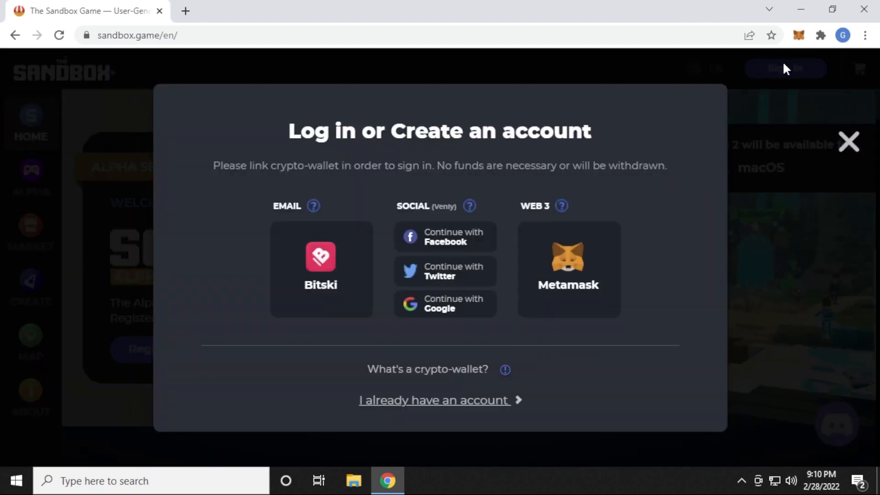
pyautogui.moveTo(588, 262)
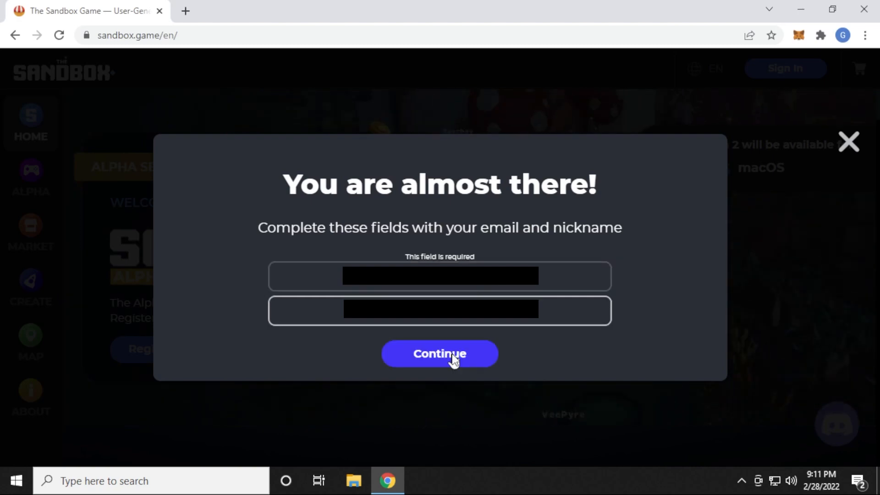
pyautogui.click(439, 353)
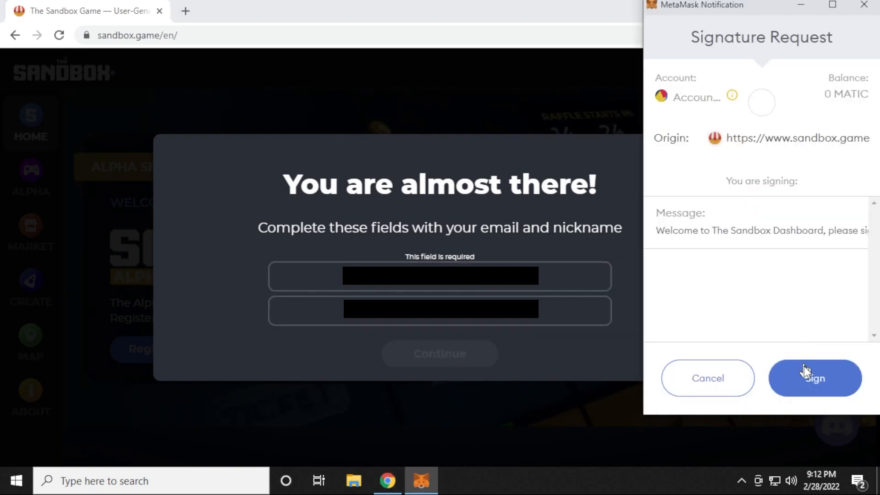
pyautogui.click(814, 377)
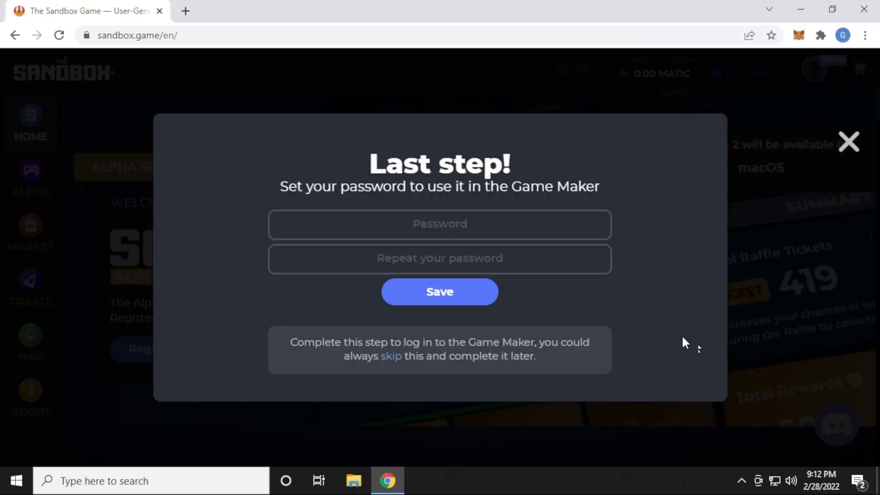
pyautogui.click(439, 225)
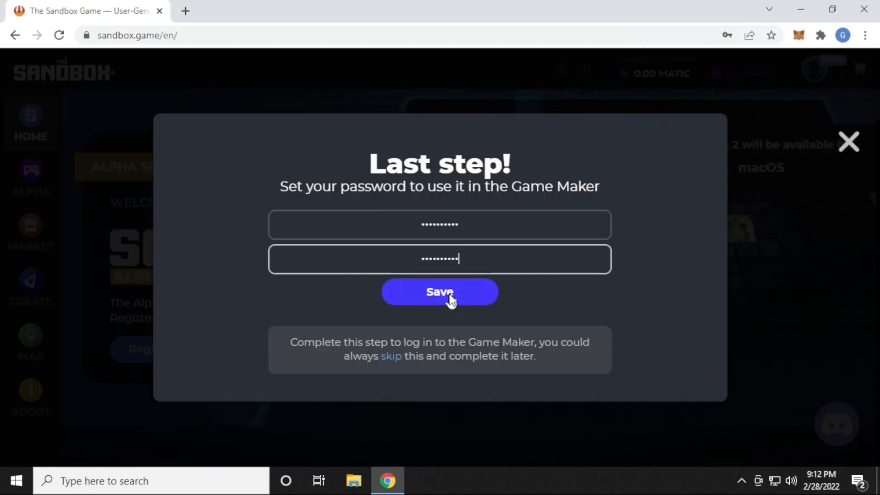
pyautogui.click(440, 291)
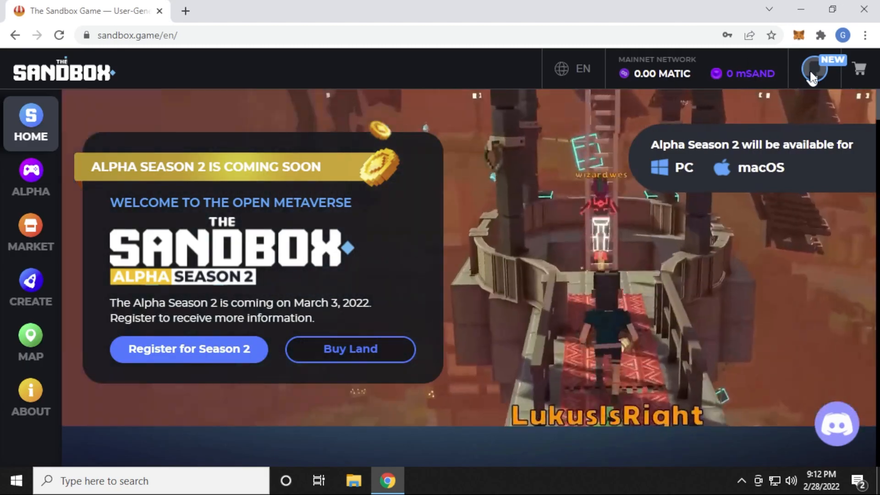
pyautogui.click(815, 68)
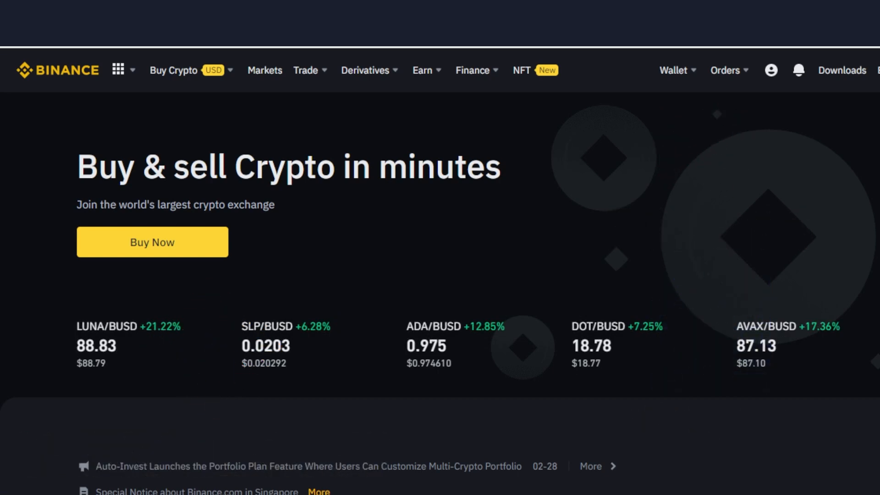
# Open Binance's Buy Crypto menu of payment options
pyautogui.click(175, 70)
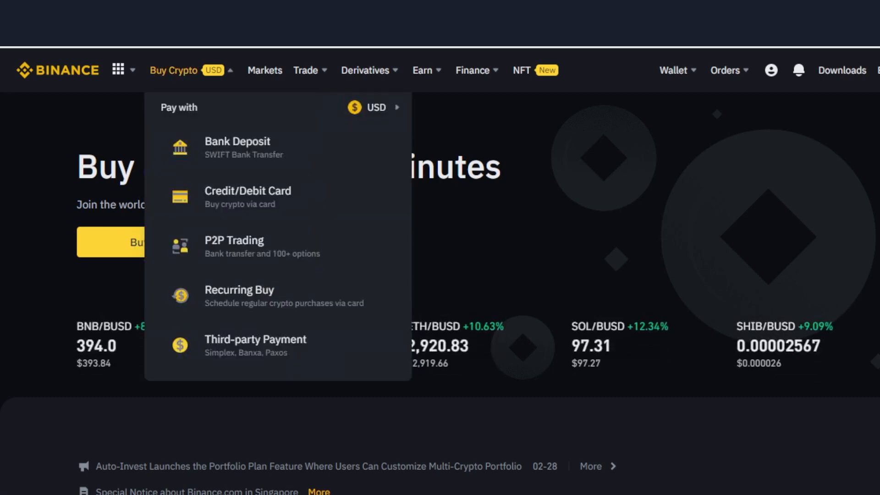
pyautogui.moveTo(238, 295)
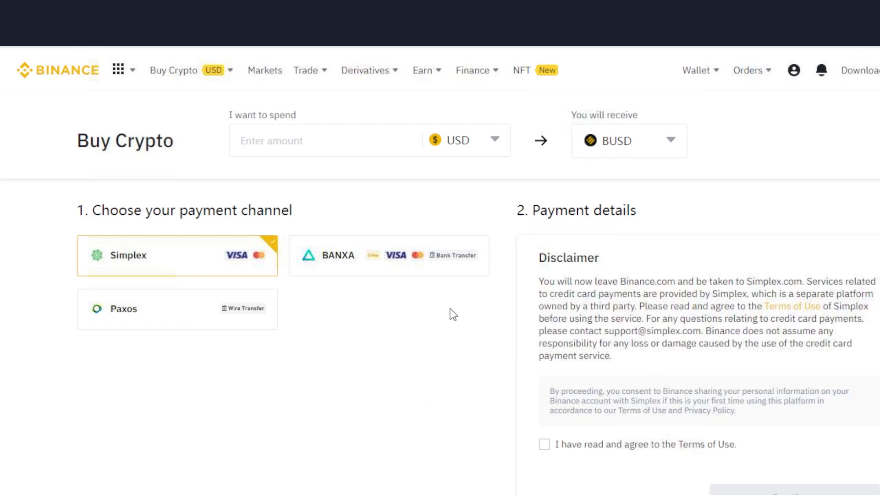
# Enter 1000 as the amount to spend on the Buy Crypto page
pyautogui.click(286, 140)
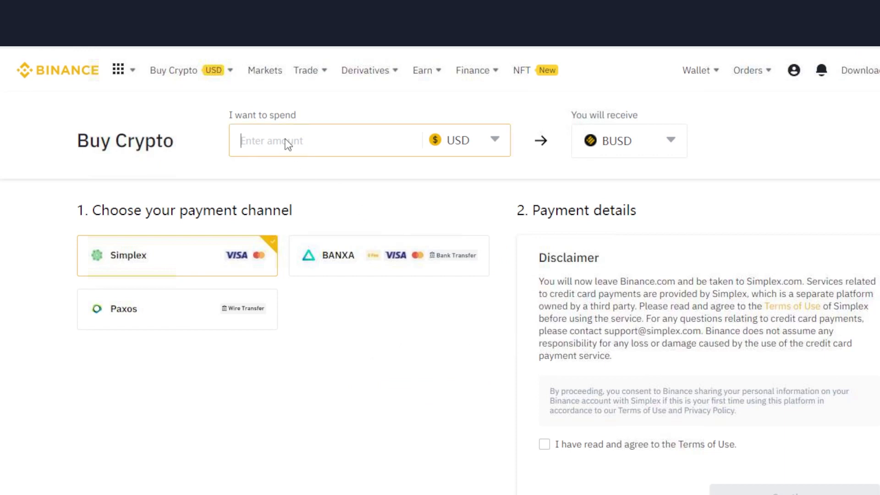
pyautogui.write('1000')
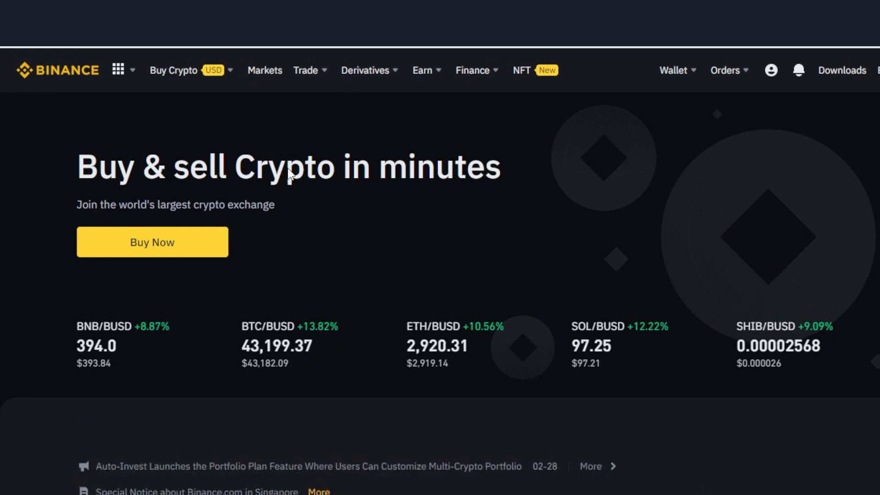
# Go to the Convert & OTC Portal from the Trade menu
pyautogui.click(305, 70)
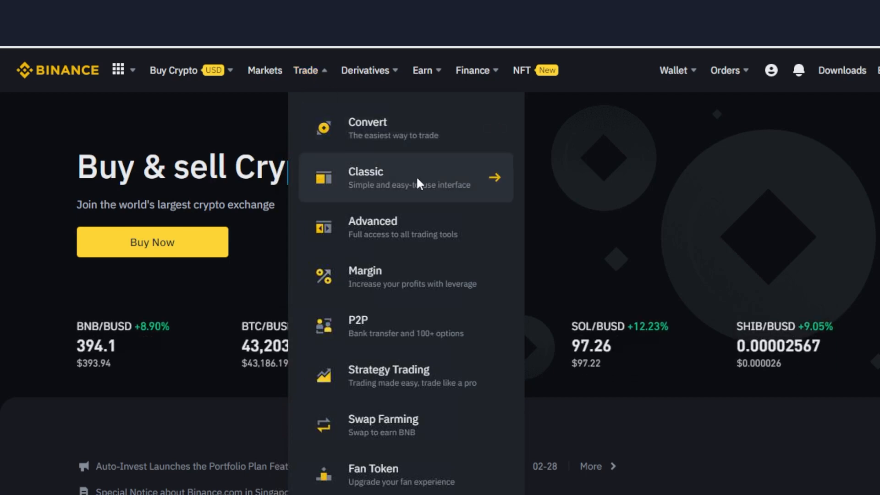
pyautogui.moveTo(437, 227)
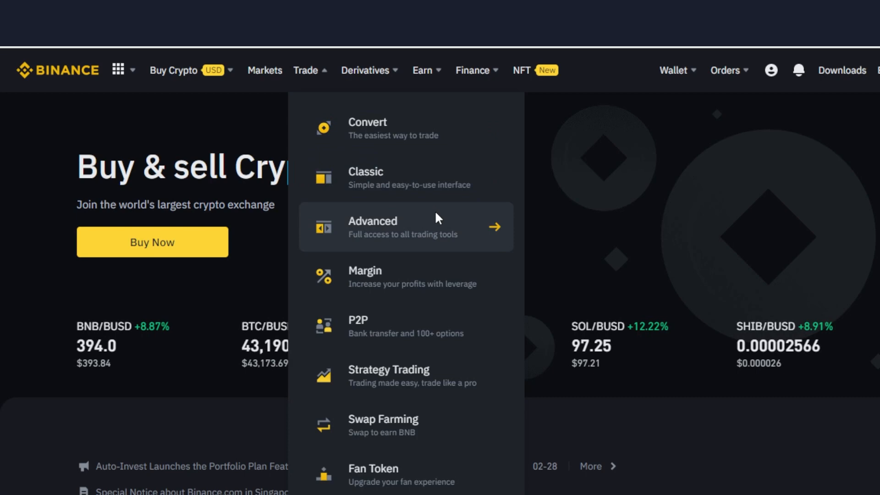
pyautogui.moveTo(407, 128)
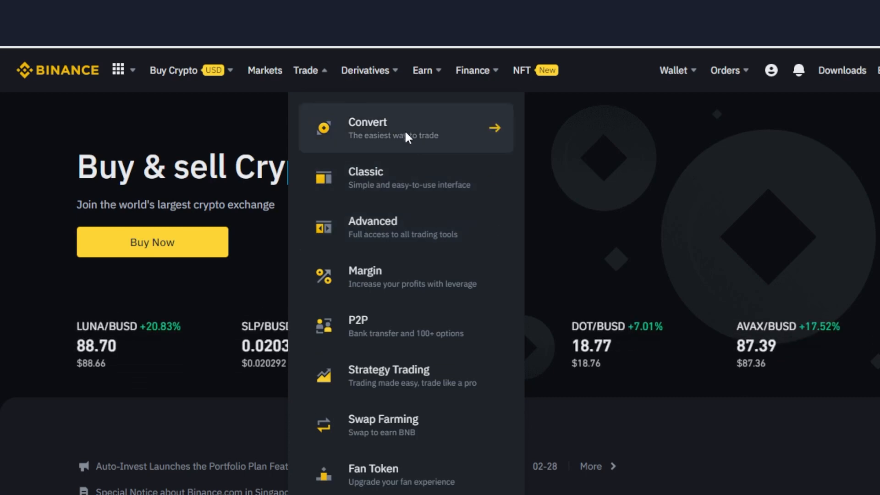
pyautogui.click(368, 128)
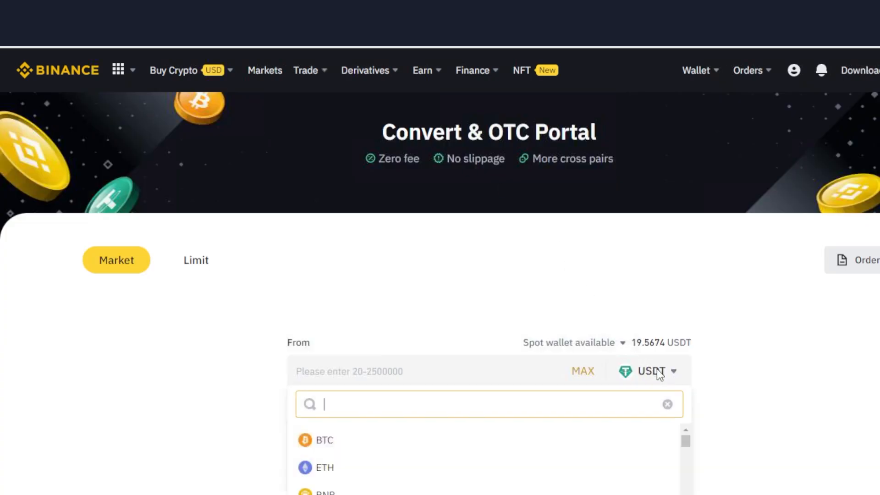
# Set up a conversion of 1000 BUSD into SAND
pyautogui.click(324, 440)
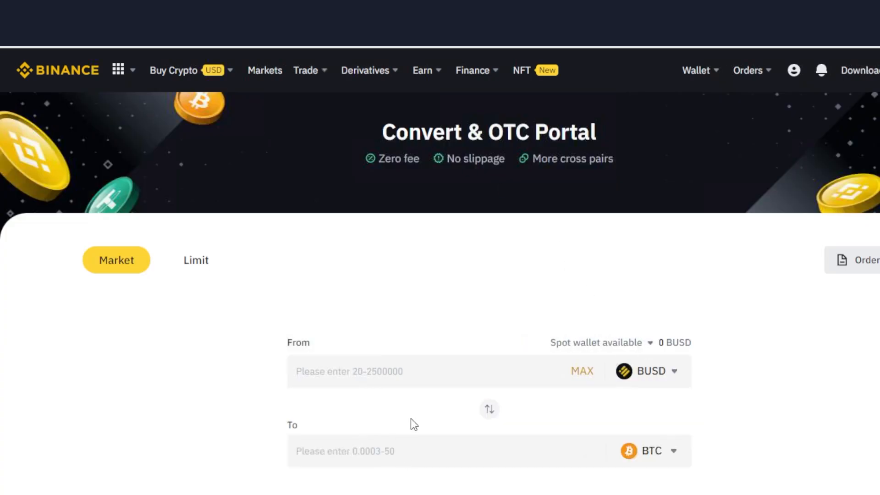
pyautogui.write('1000')
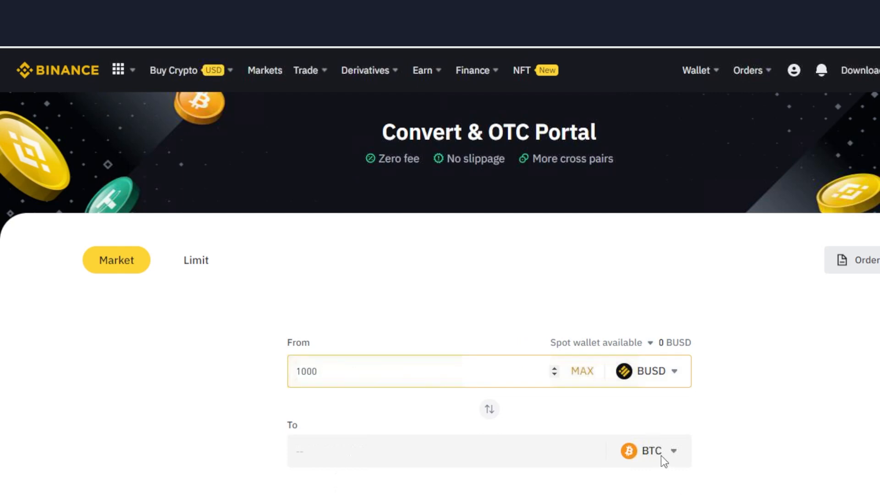
pyautogui.write('sand')
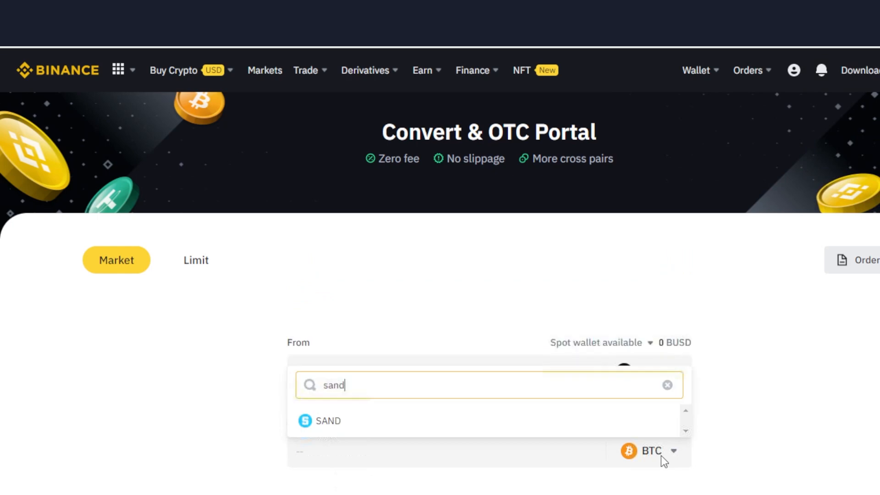
pyautogui.click(327, 421)
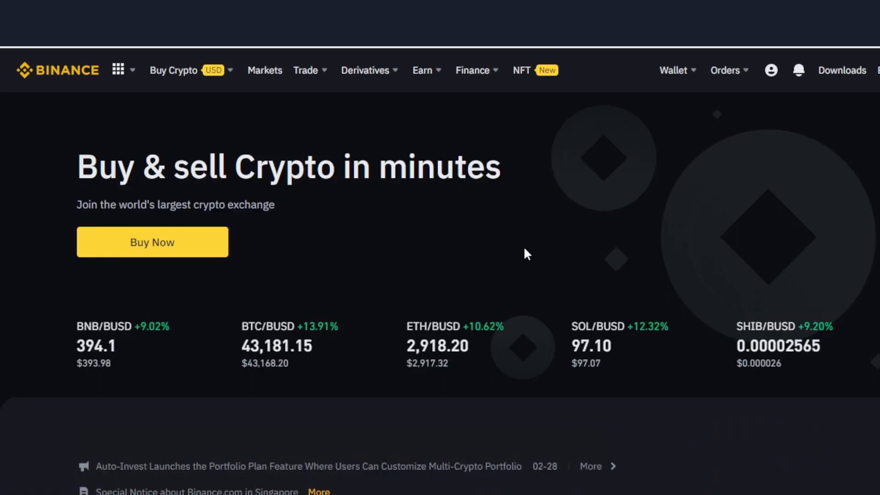
# Open the Fiat and Spot wallet balances and scroll down toward SAND
pyautogui.click(673, 71)
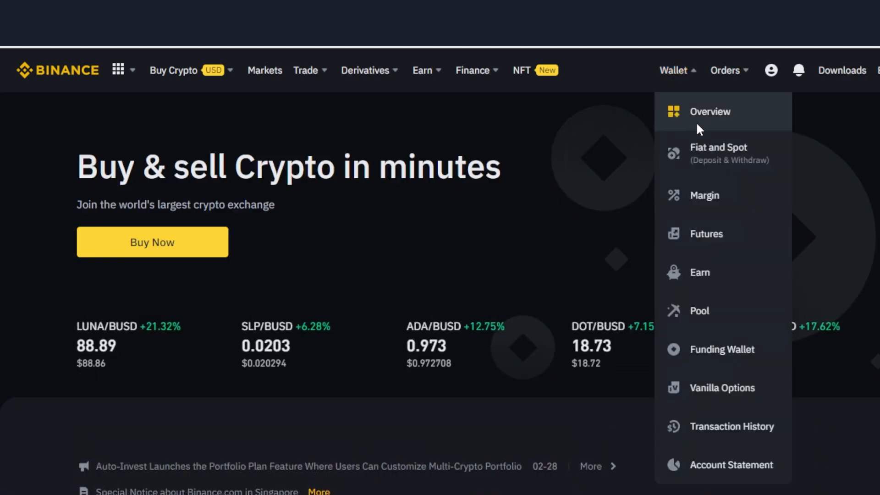
pyautogui.click(718, 153)
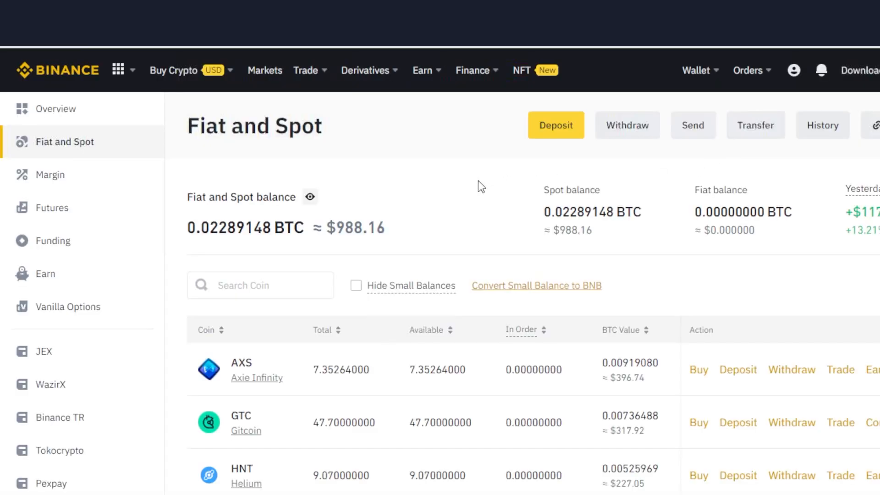
pyautogui.scroll(-3)
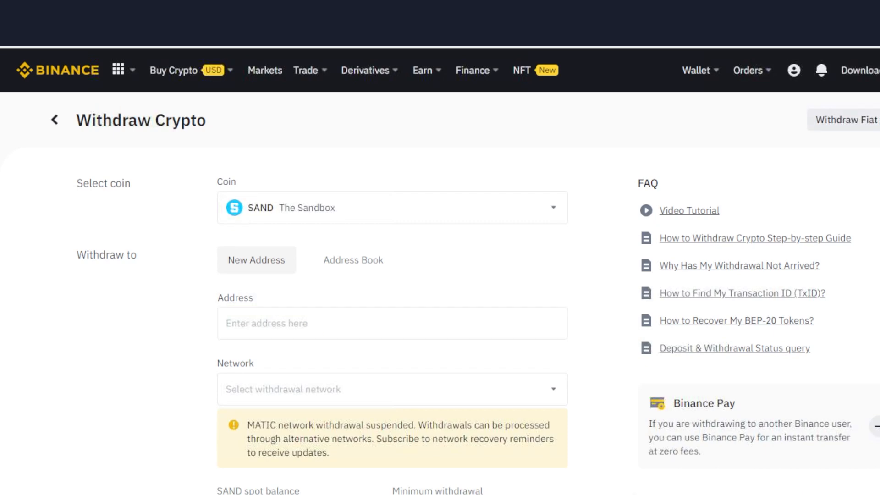
pyautogui.click(392, 323)
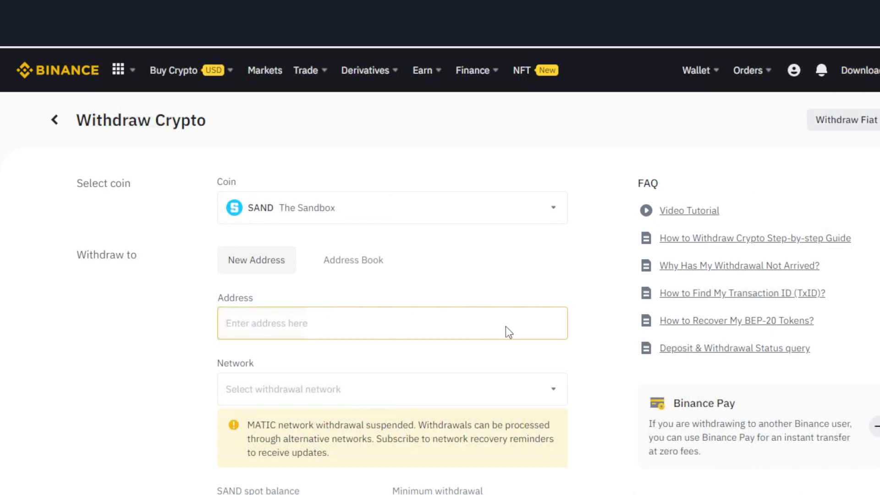
pyautogui.click(392, 389)
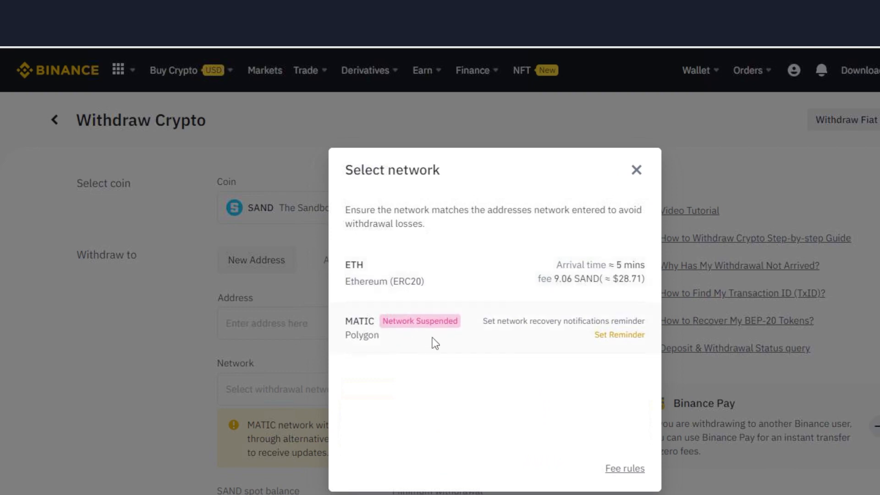
pyautogui.click(636, 170)
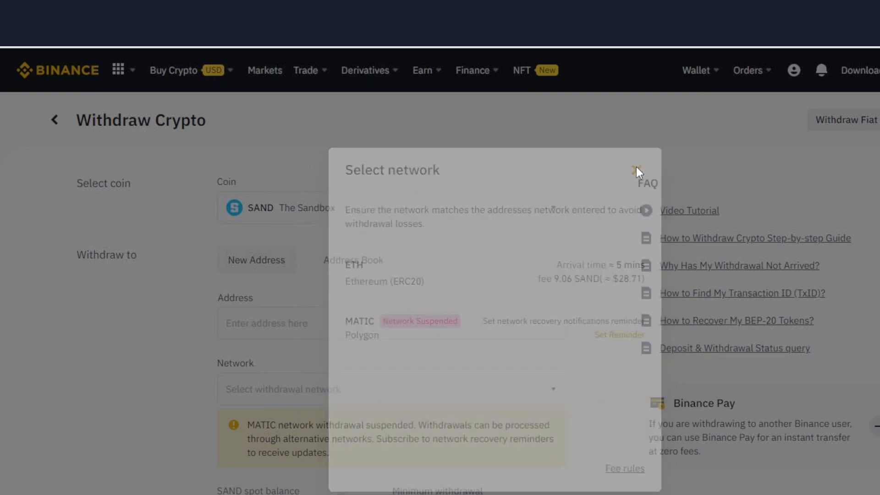
pyautogui.click(637, 169)
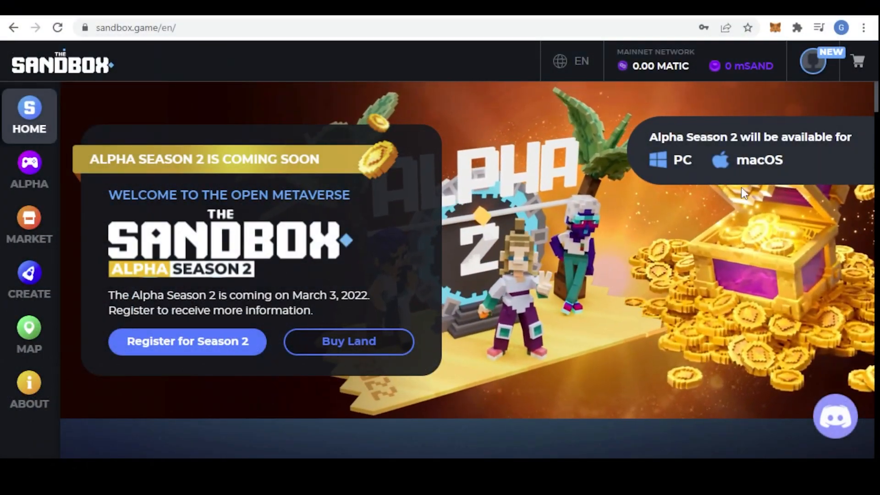
# Go to The Sandbox staking page from the account menu
pyautogui.click(812, 62)
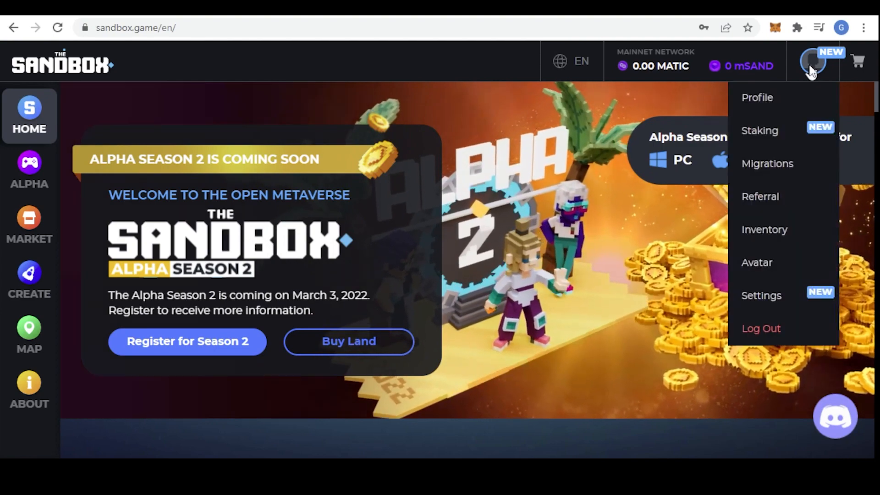
pyautogui.click(759, 130)
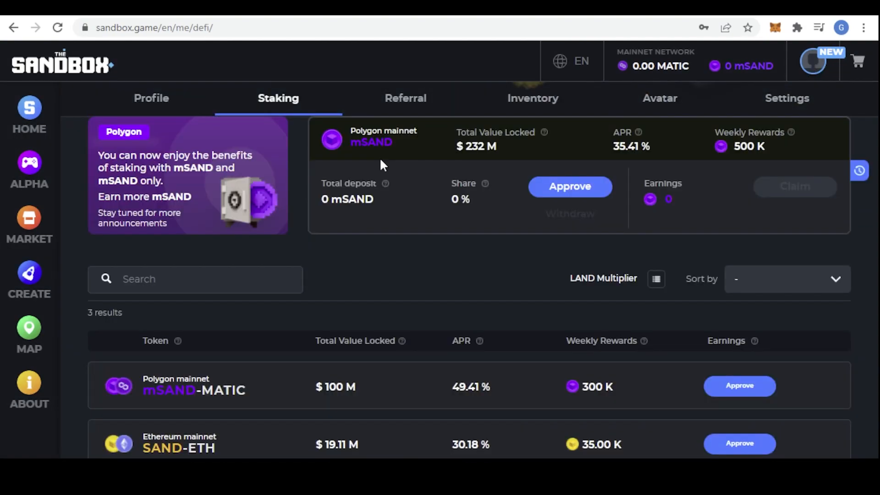
pyautogui.moveTo(389, 156)
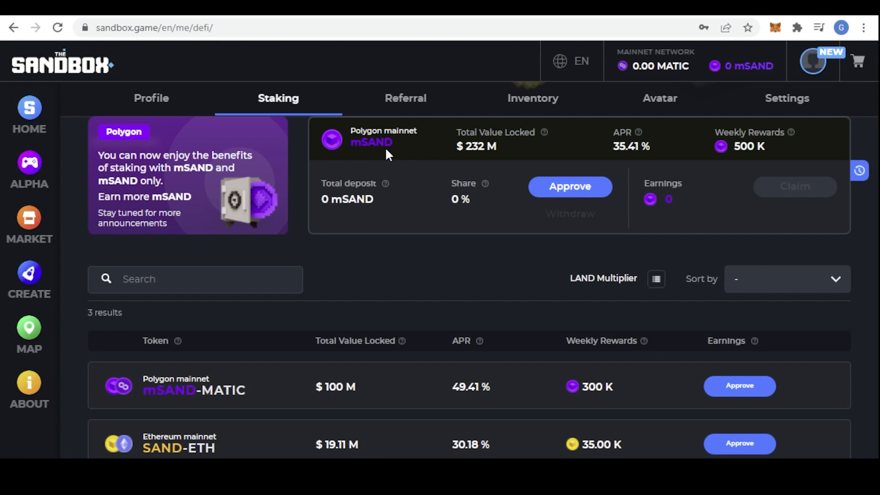
pyautogui.moveTo(630, 163)
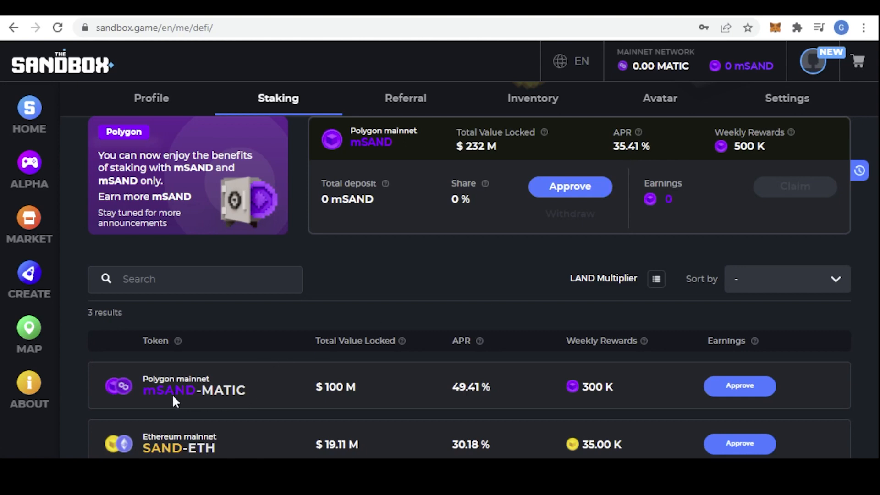
pyautogui.moveTo(469, 407)
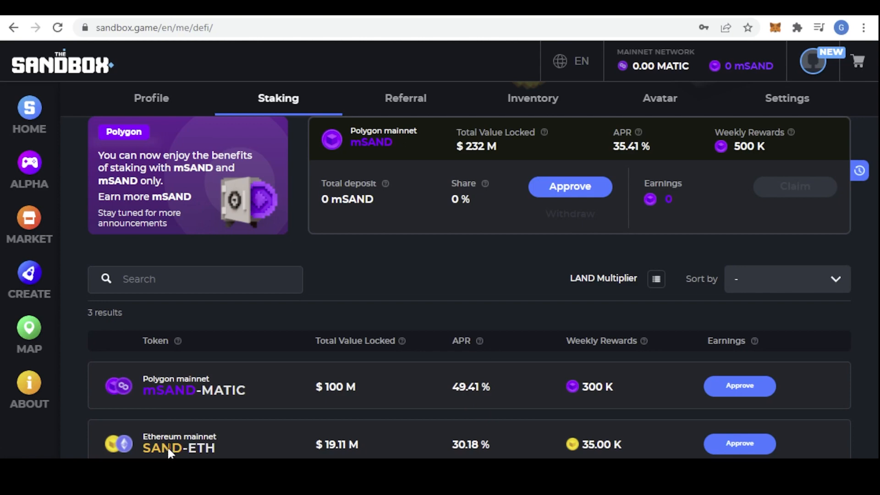
pyautogui.moveTo(470, 444)
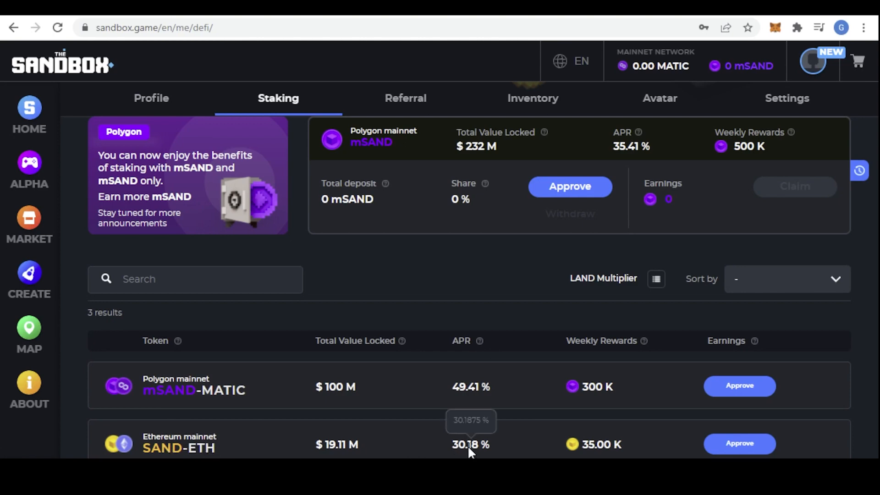
pyautogui.moveTo(686, 176)
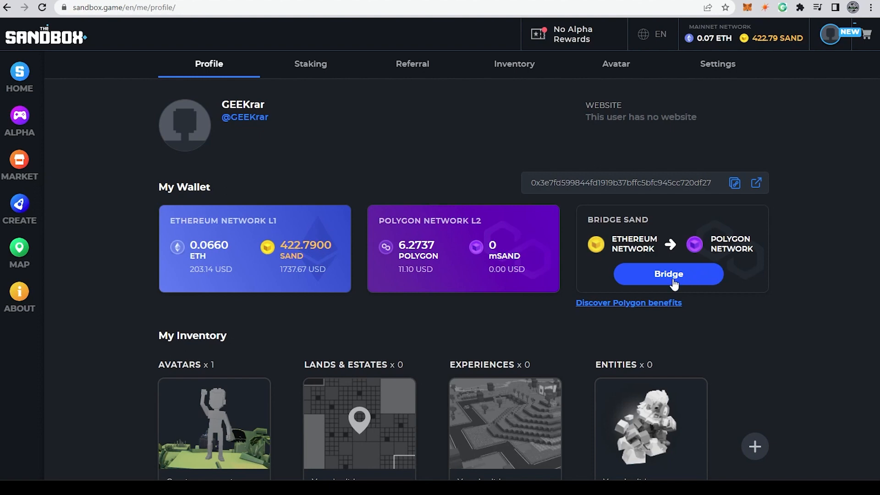
# Open the Polygon bridge and start depositing the full SAND balance
pyautogui.click(668, 274)
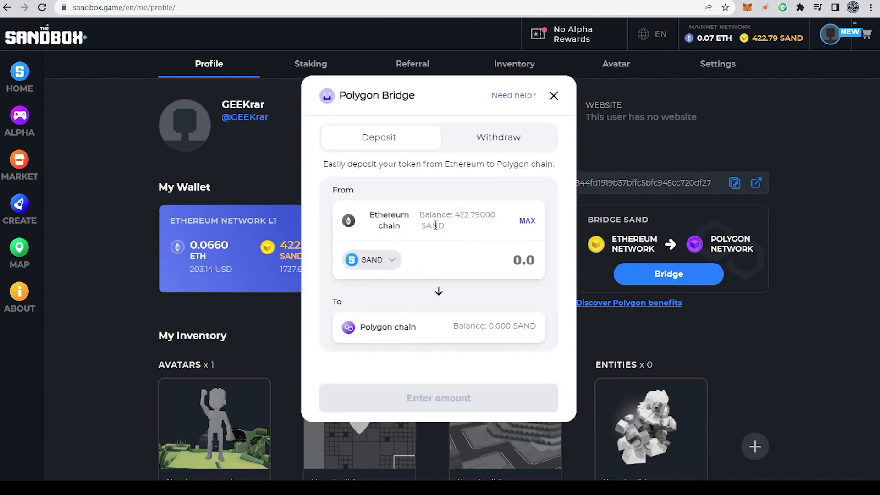
pyautogui.moveTo(530, 228)
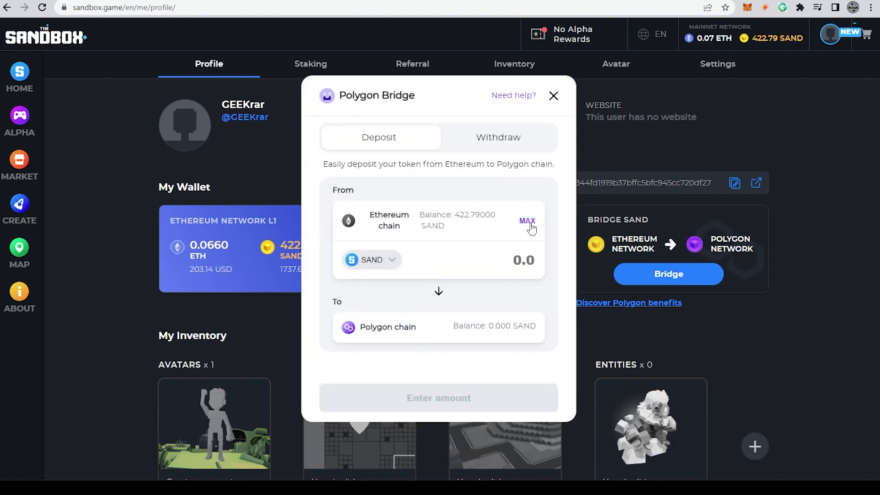
pyautogui.click(527, 221)
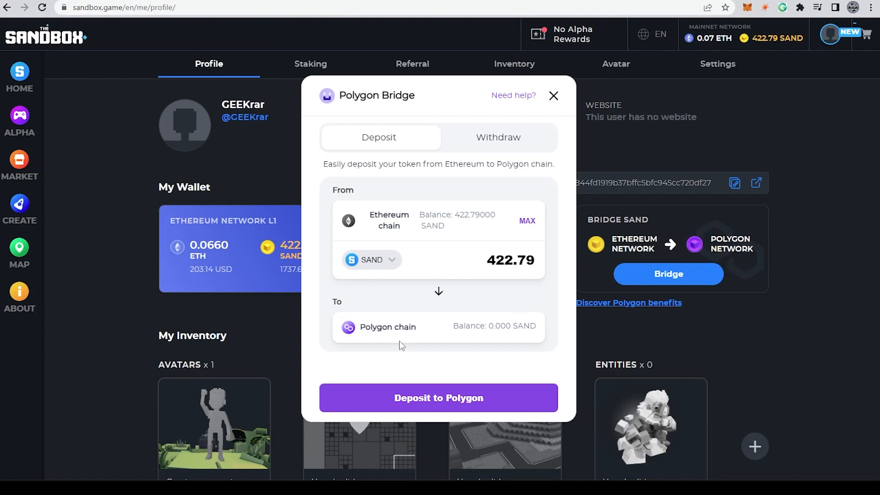
pyautogui.click(438, 398)
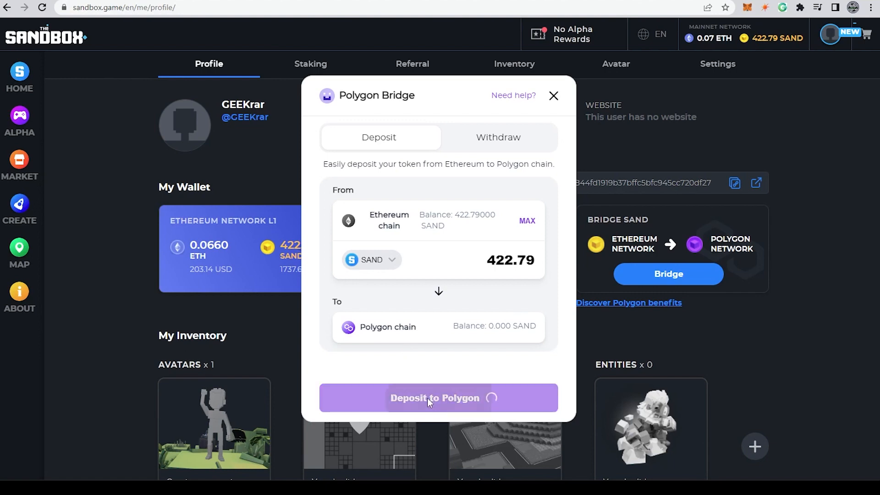
# Approve the Polygon contract in MetaMask and confirm the 422.79 SAND deposit
pyautogui.click(438, 398)
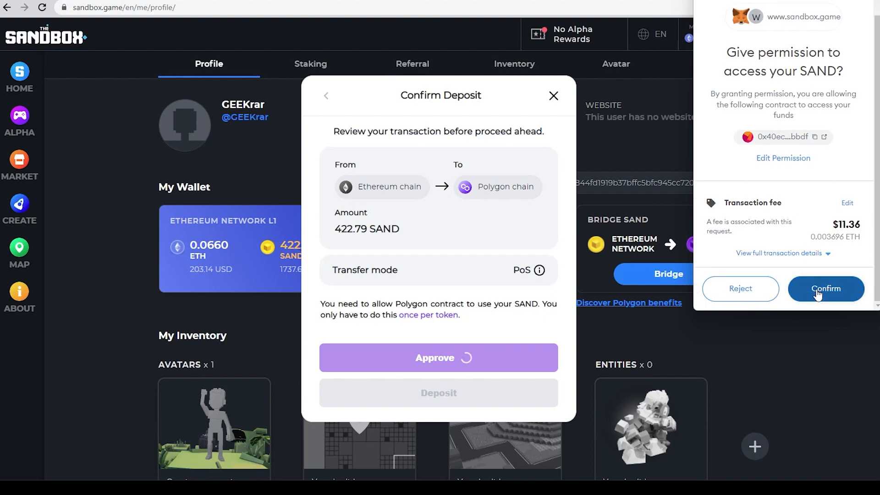
pyautogui.click(826, 289)
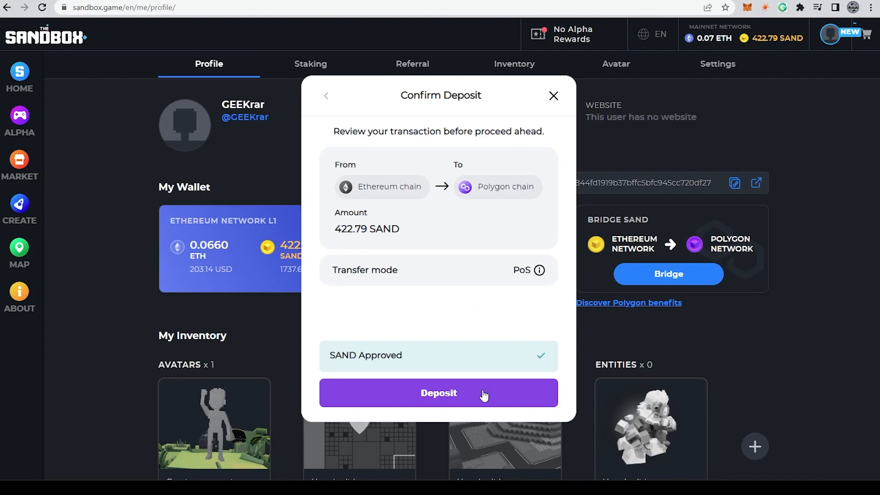
pyautogui.click(439, 393)
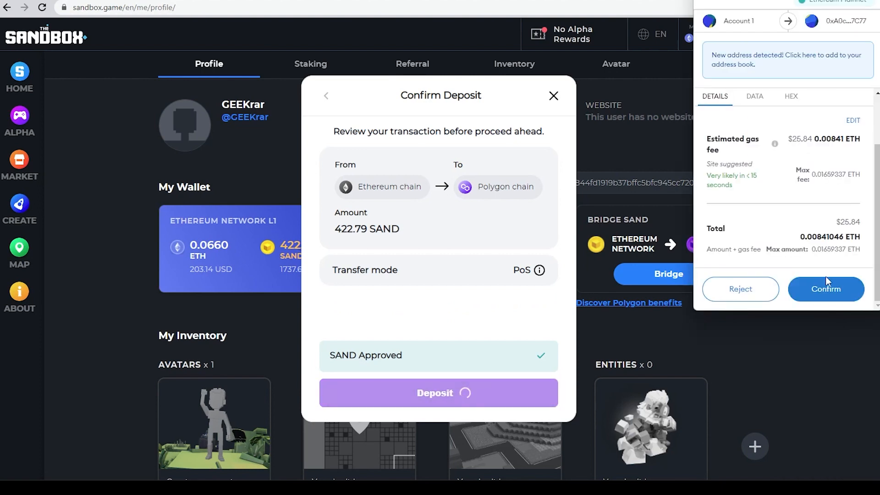
pyautogui.click(825, 288)
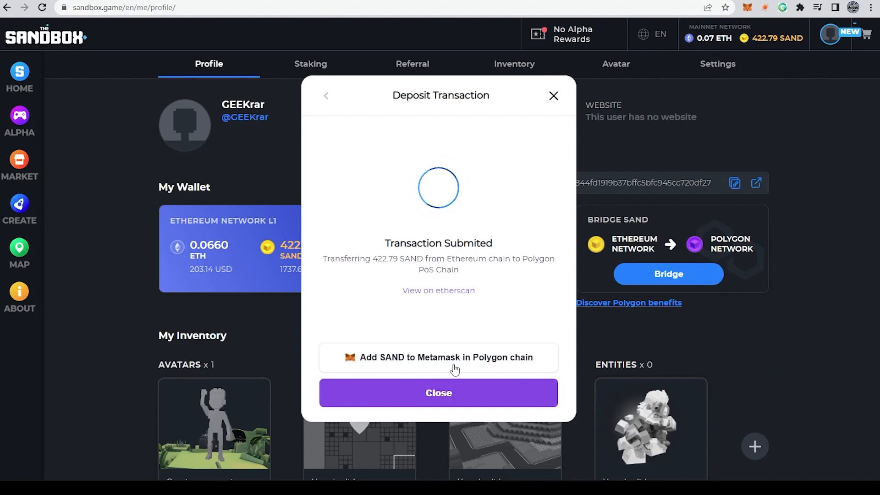
# Add SAND on Polygon Mainnet to MetaMask, check token balances, and close the bridge
pyautogui.click(438, 357)
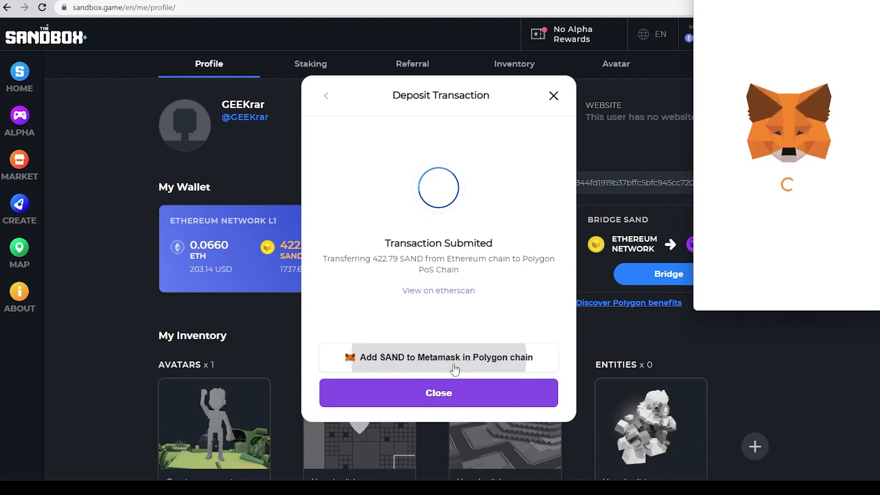
pyautogui.click(438, 358)
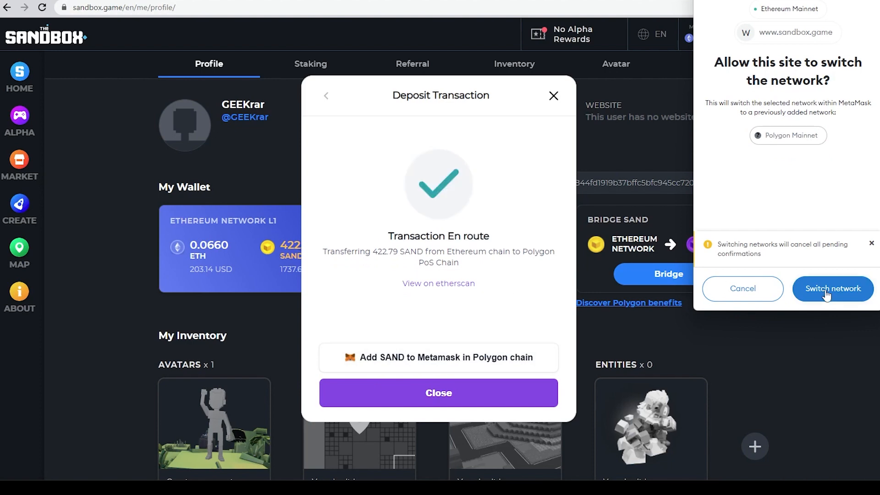
pyautogui.click(832, 288)
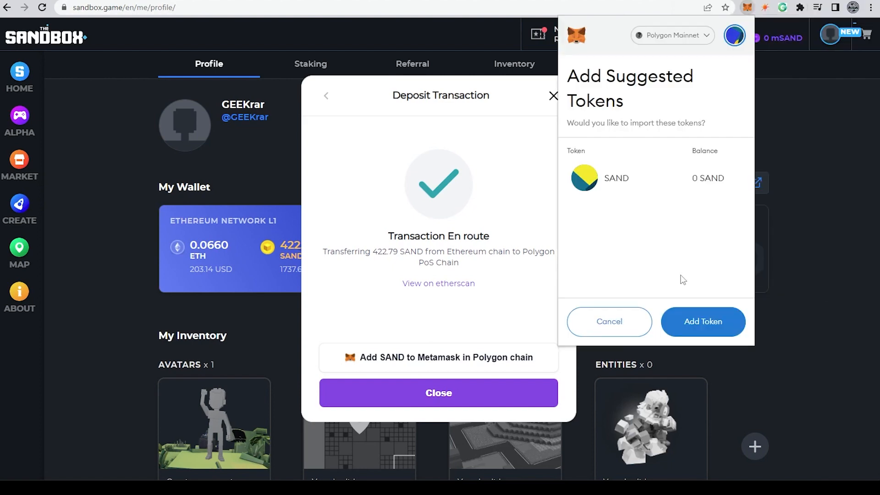
pyautogui.moveTo(629, 210)
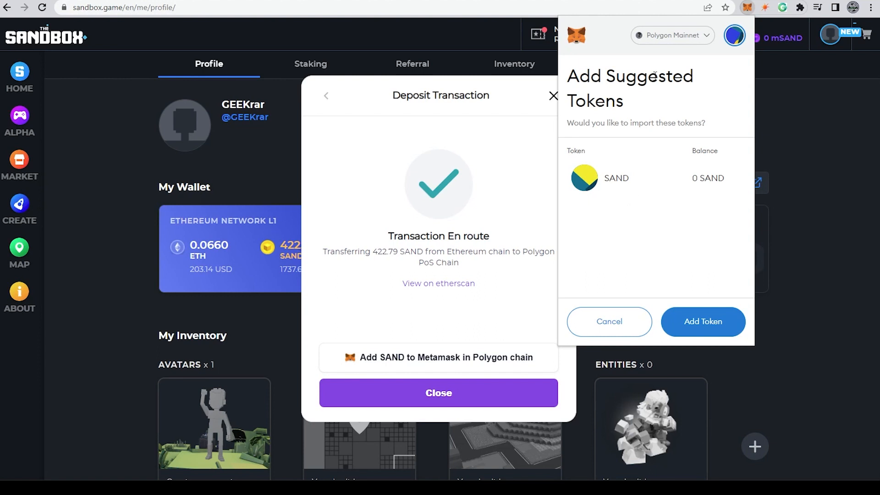
pyautogui.click(607, 321)
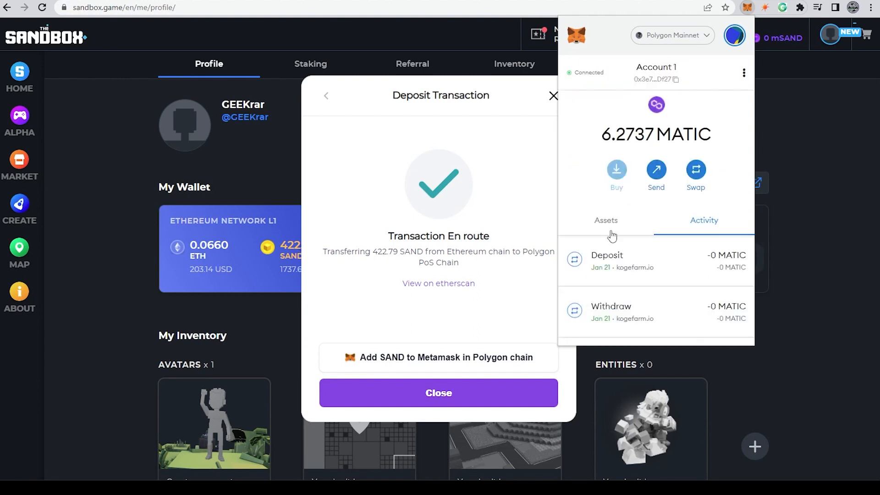
pyautogui.click(605, 220)
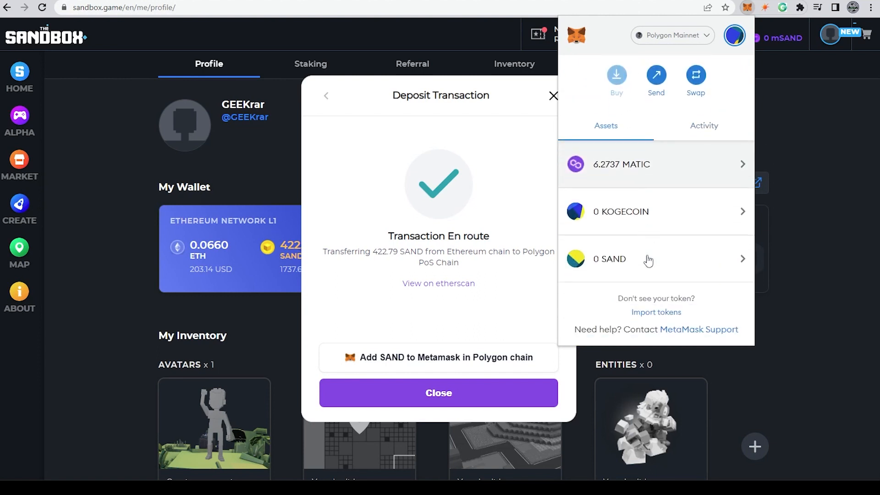
pyautogui.moveTo(651, 275)
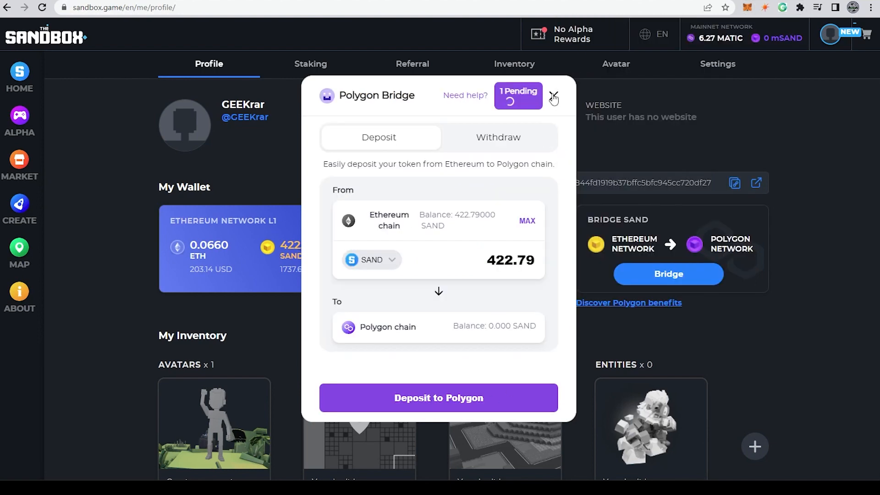
pyautogui.click(553, 95)
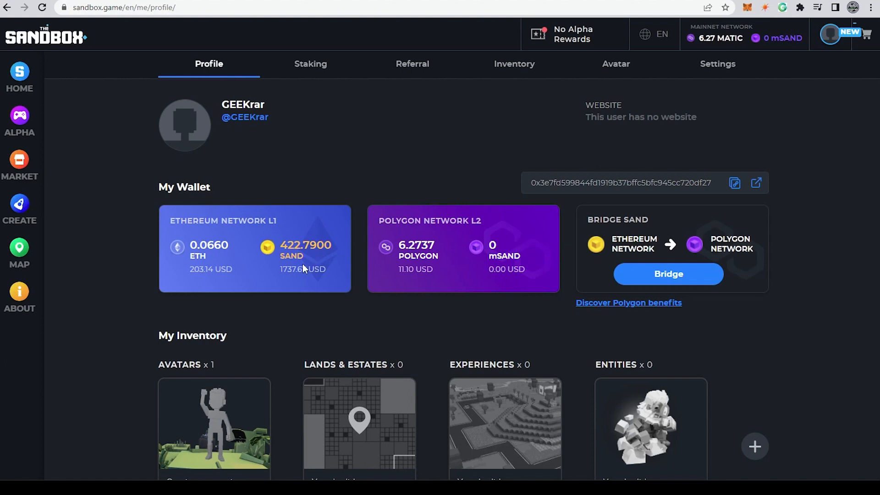
pyautogui.moveTo(467, 258)
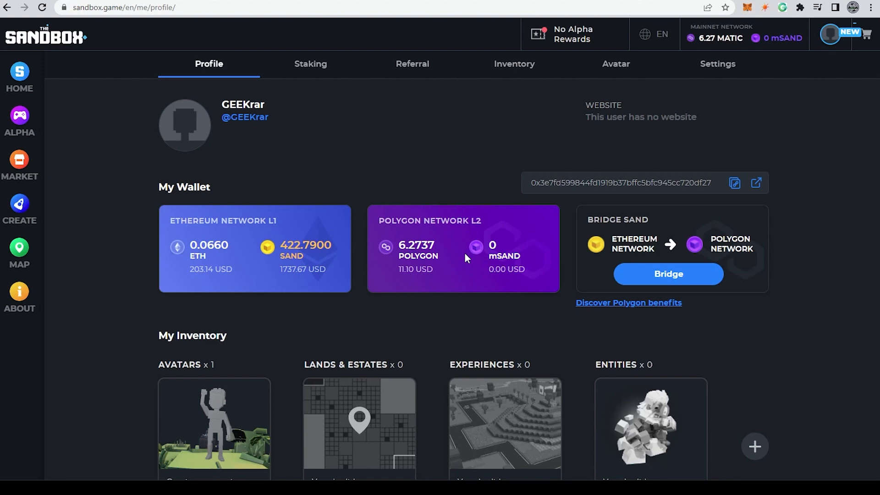
pyautogui.moveTo(684, 322)
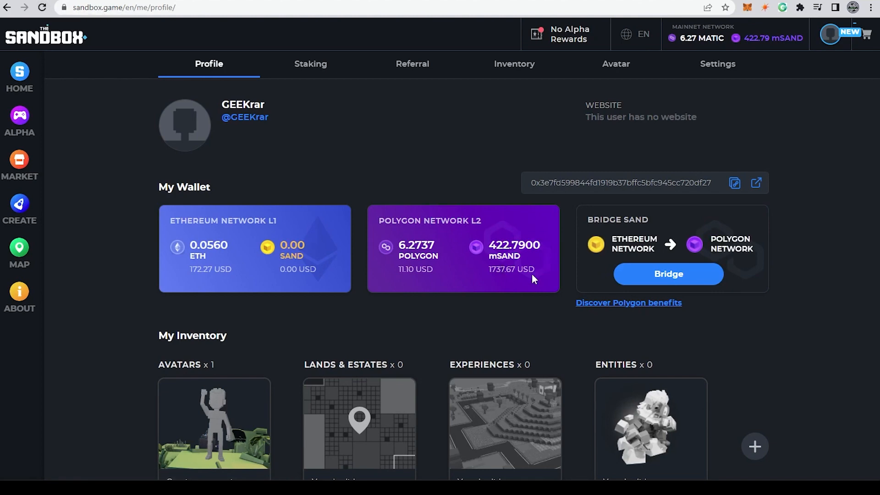
pyautogui.moveTo(359, 132)
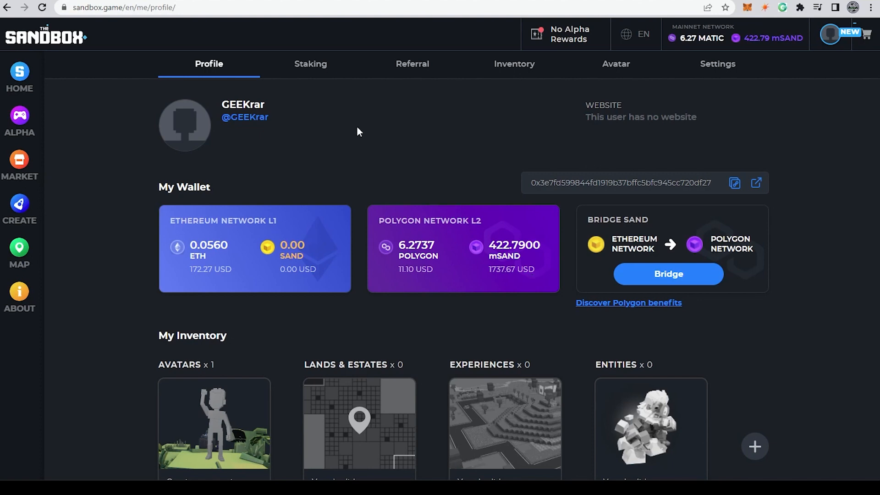
# Deposit 422.79 mSAND into the Polygon pool and sign the gasless request
pyautogui.click(310, 64)
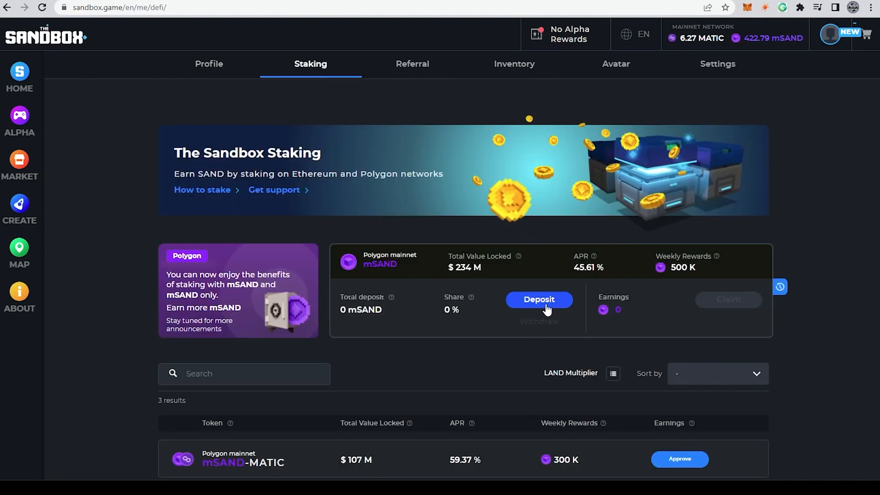
pyautogui.click(538, 299)
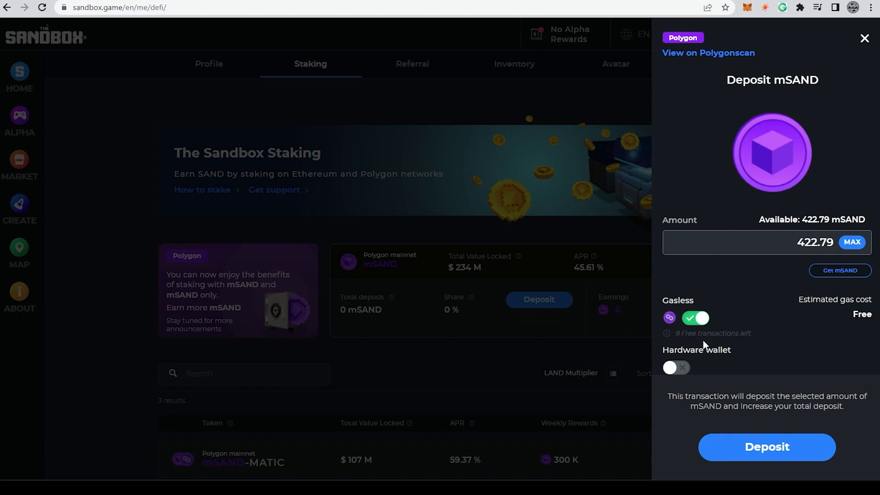
pyautogui.moveTo(697, 342)
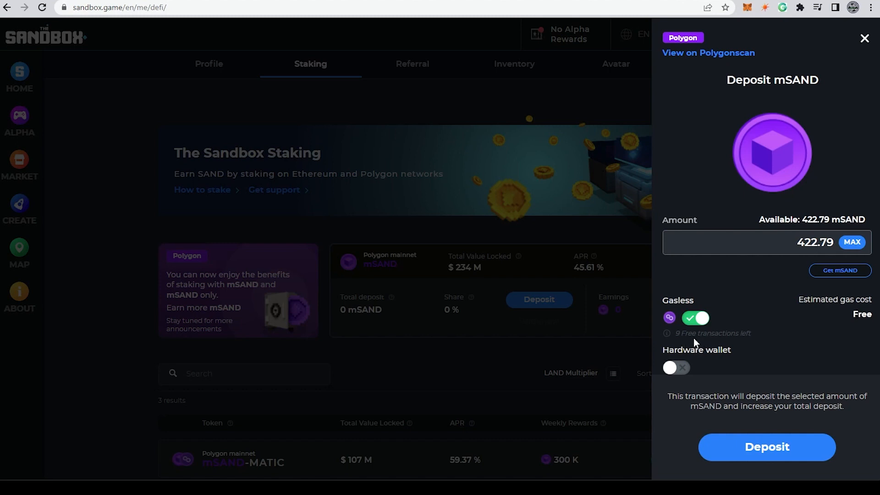
pyautogui.moveTo(743, 345)
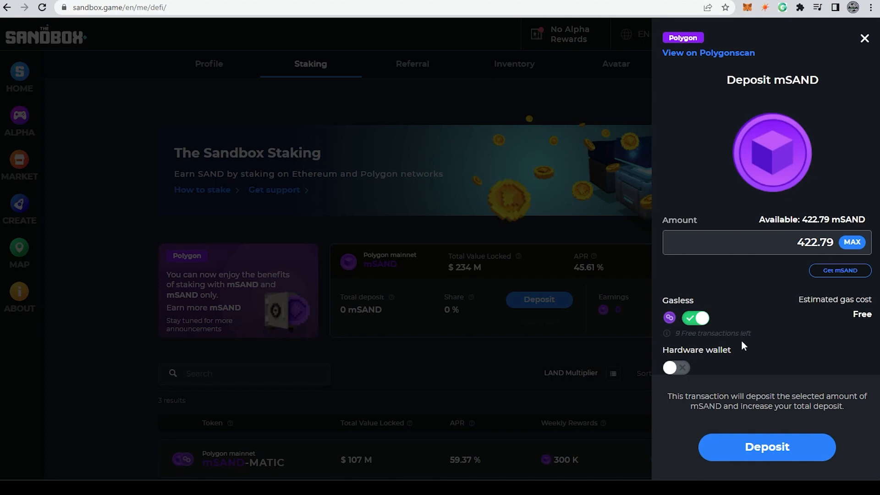
pyautogui.moveTo(733, 332)
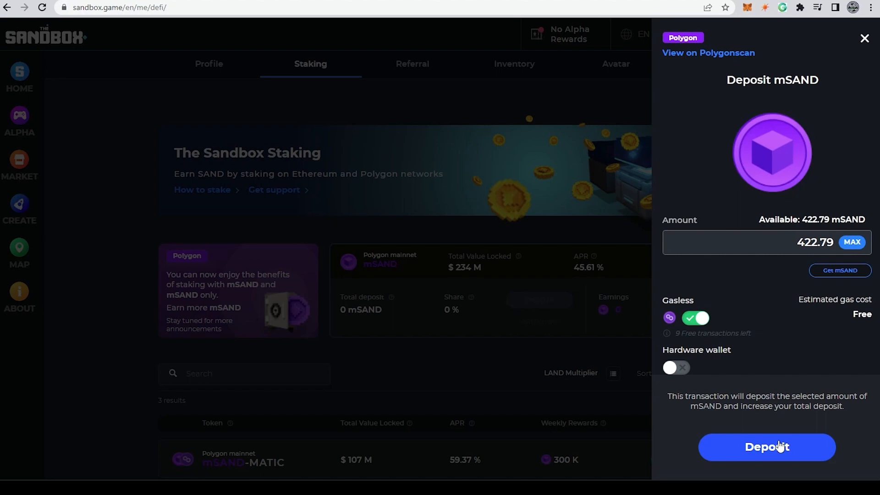
pyautogui.click(767, 447)
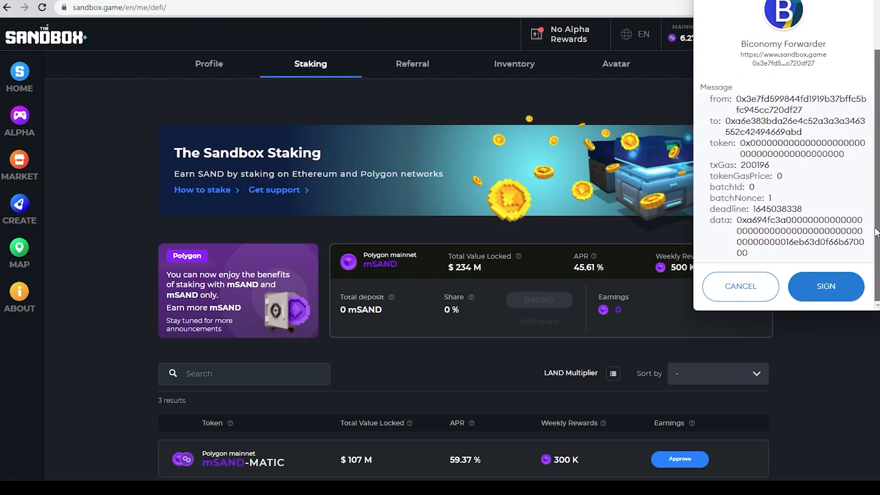
pyautogui.click(825, 286)
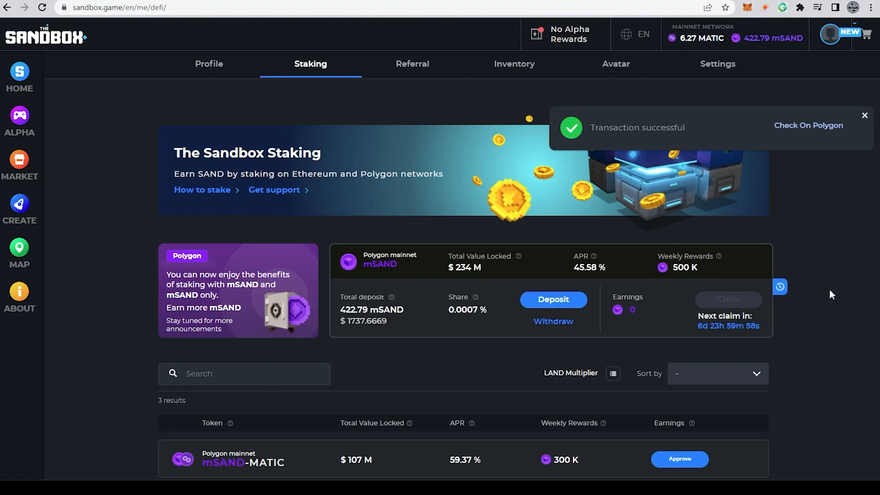
# Dismiss the Transaction successful notice to reveal the pool's deposit and share
pyautogui.click(864, 115)
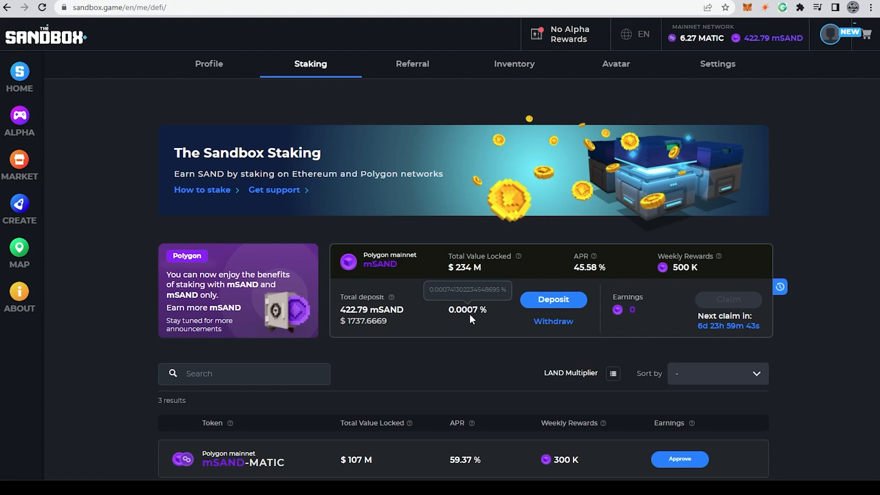
pyautogui.moveTo(712, 337)
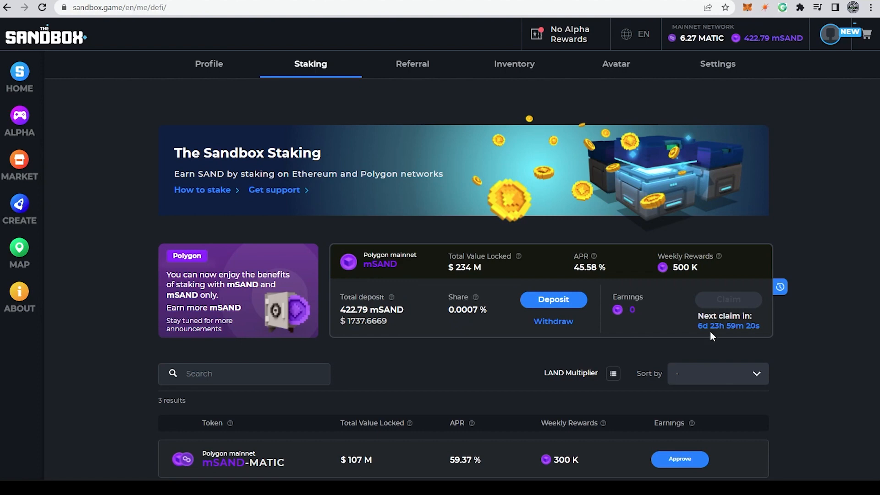